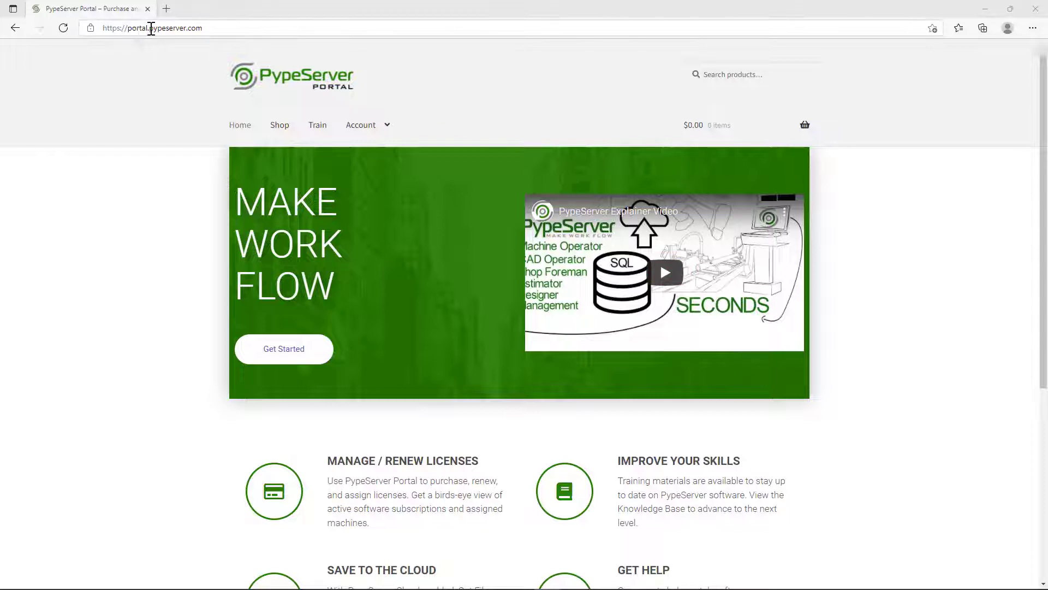
mouse_move(98, 413)
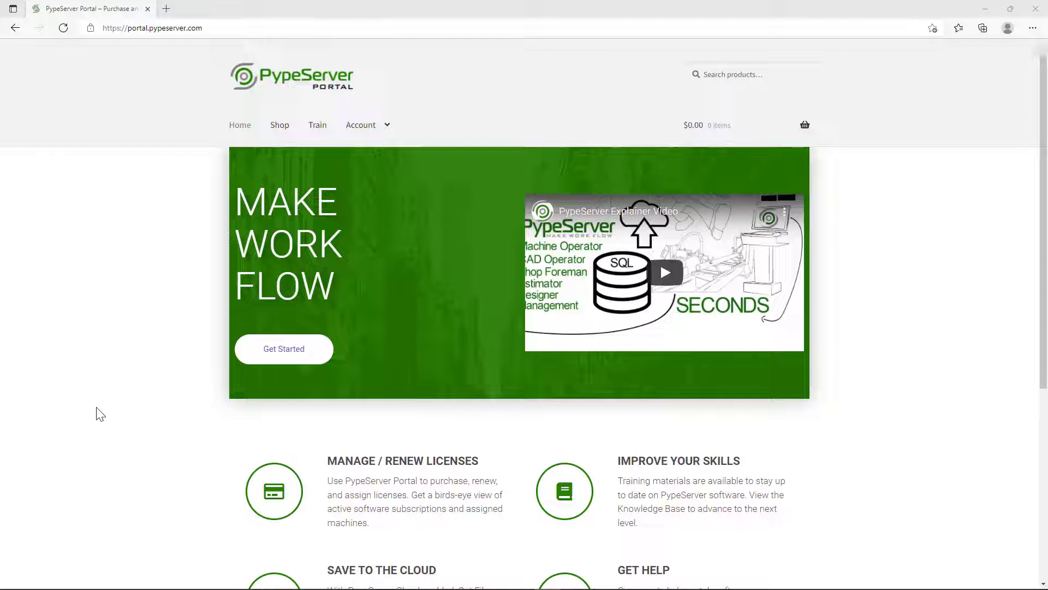
Go to the Account login page and submit the auto-filled username and password.
left_click(360, 124)
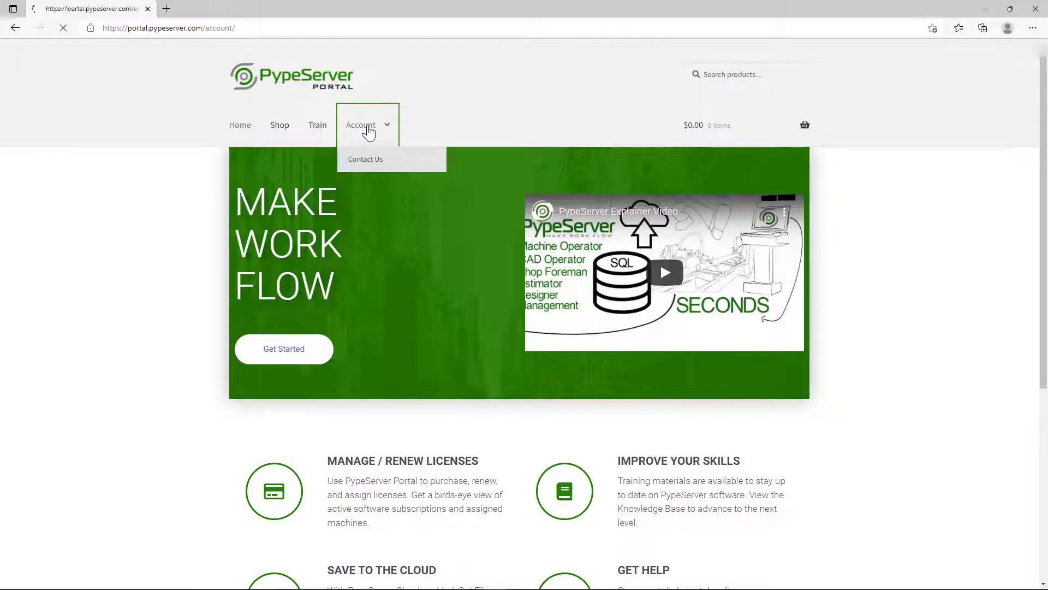
left_click(361, 125)
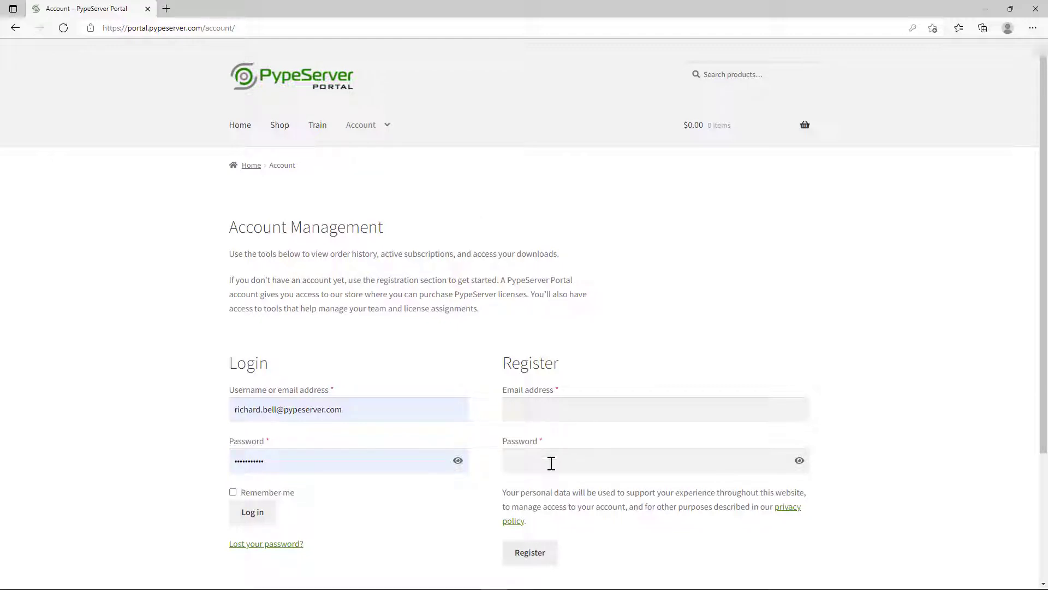
mouse_move(728, 570)
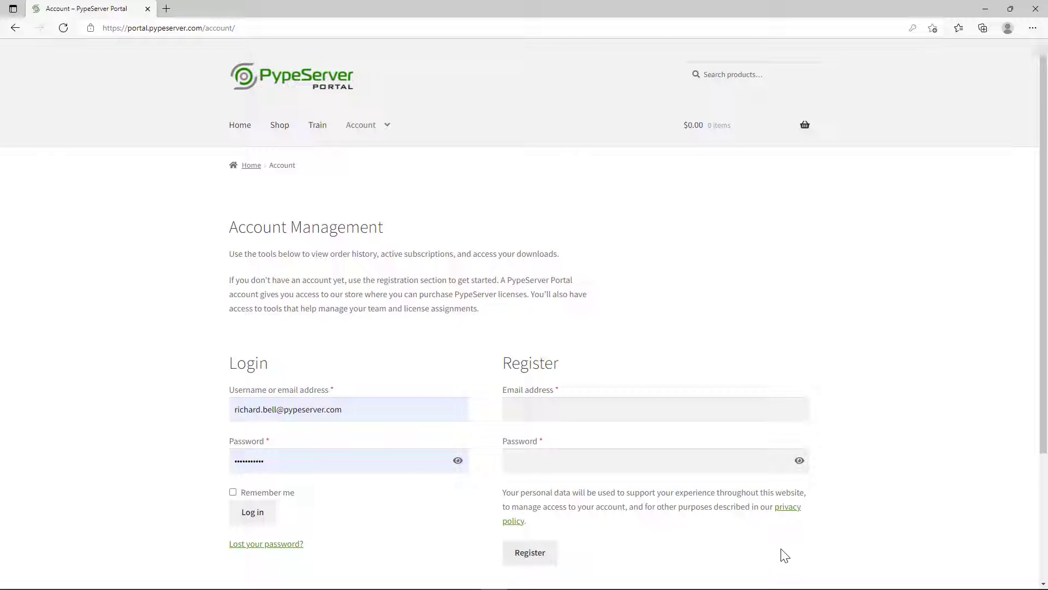
mouse_move(319, 439)
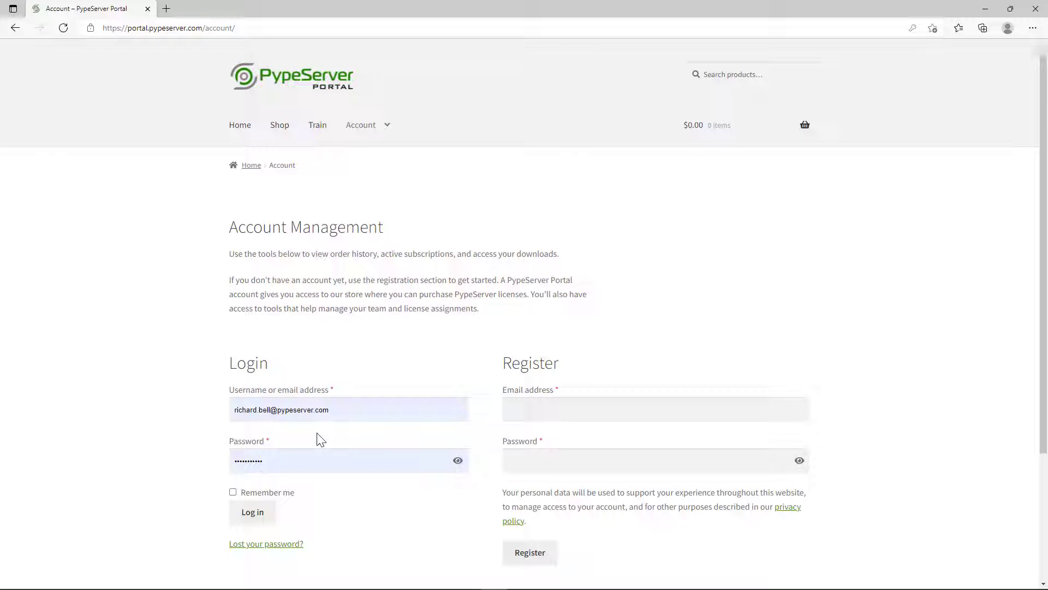
left_click(252, 512)
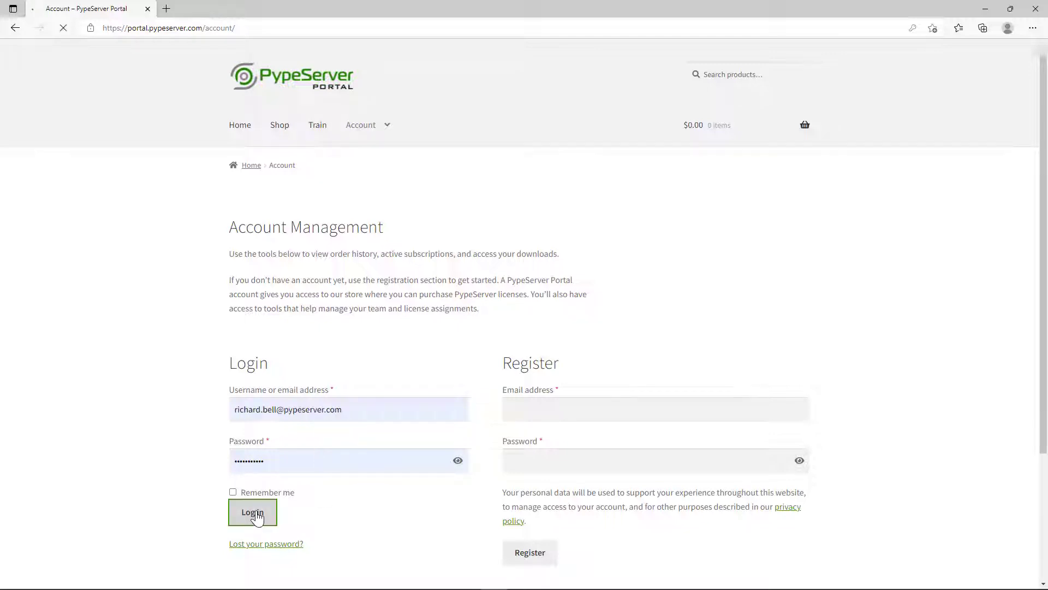
Sign in so the Account Management dashboard with team and license sections loads.
left_click(252, 512)
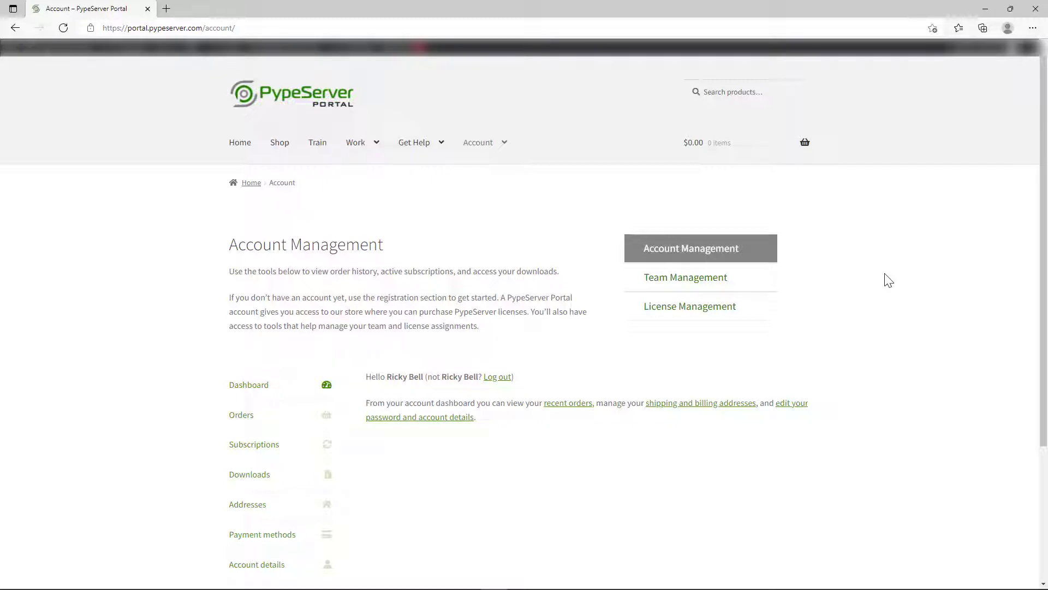
mouse_move(239, 142)
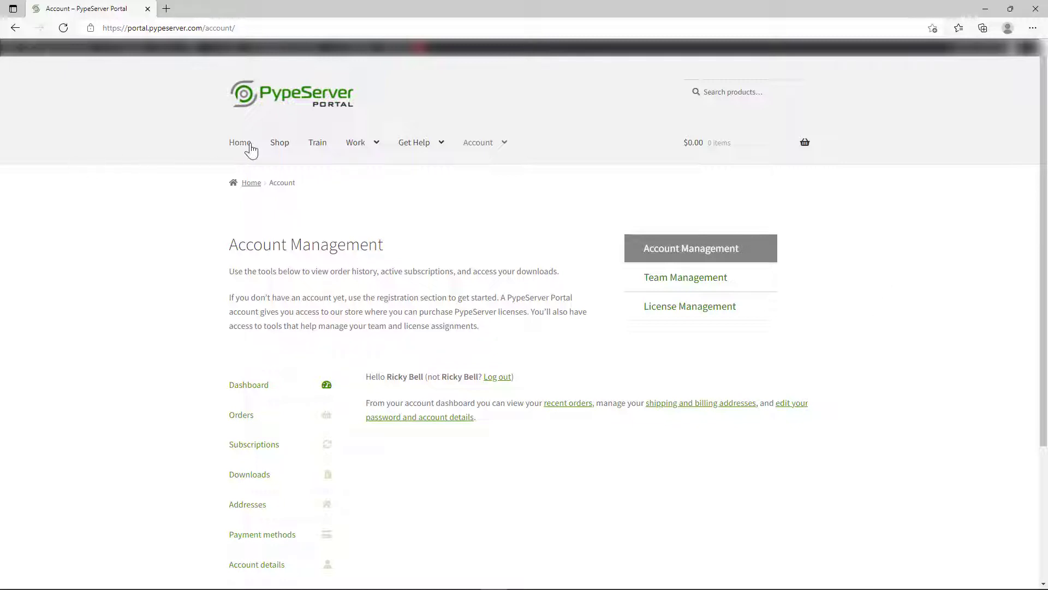
mouse_move(279, 142)
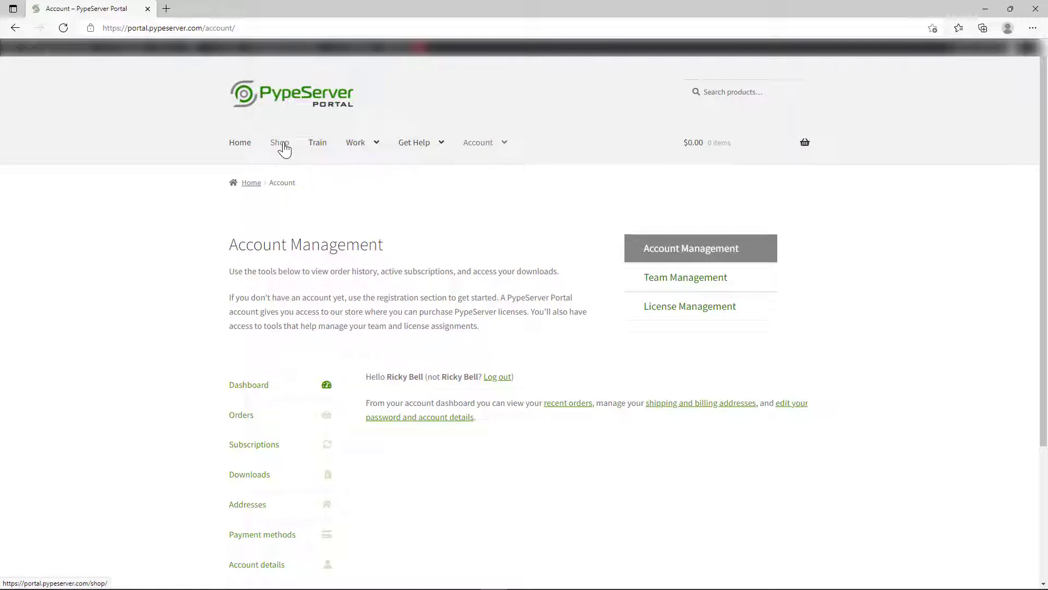
Browse the Training and Resources page through its topics, master class and overview videos.
left_click(316, 141)
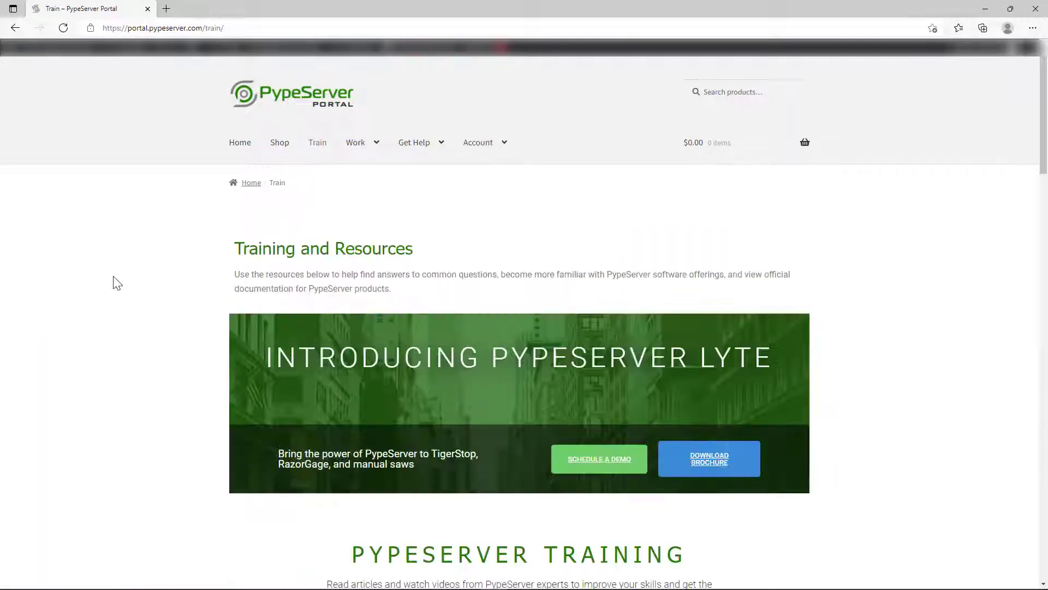
scroll("down", 3)
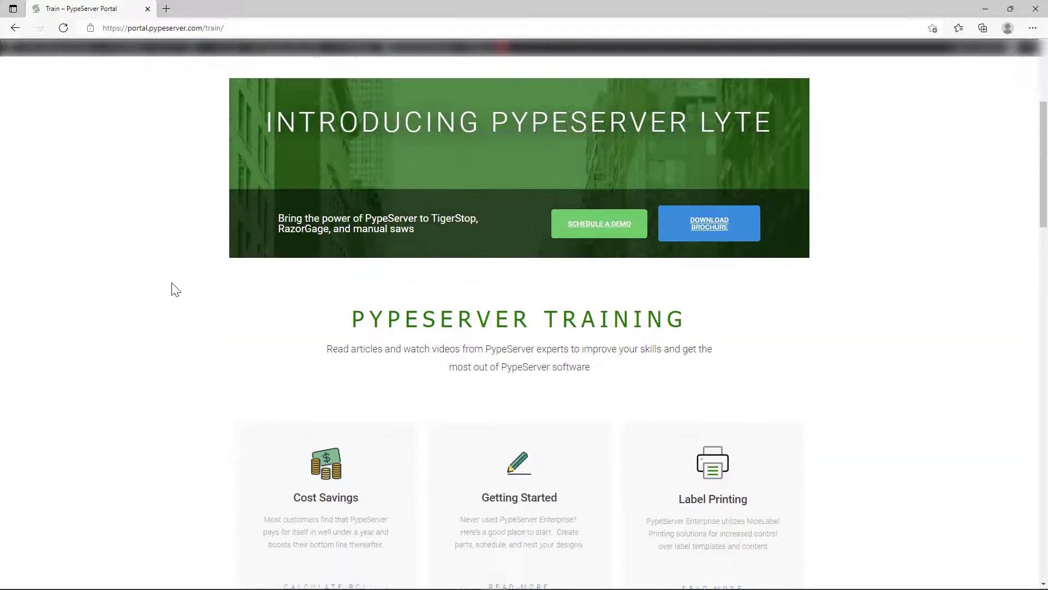
scroll("down", 3)
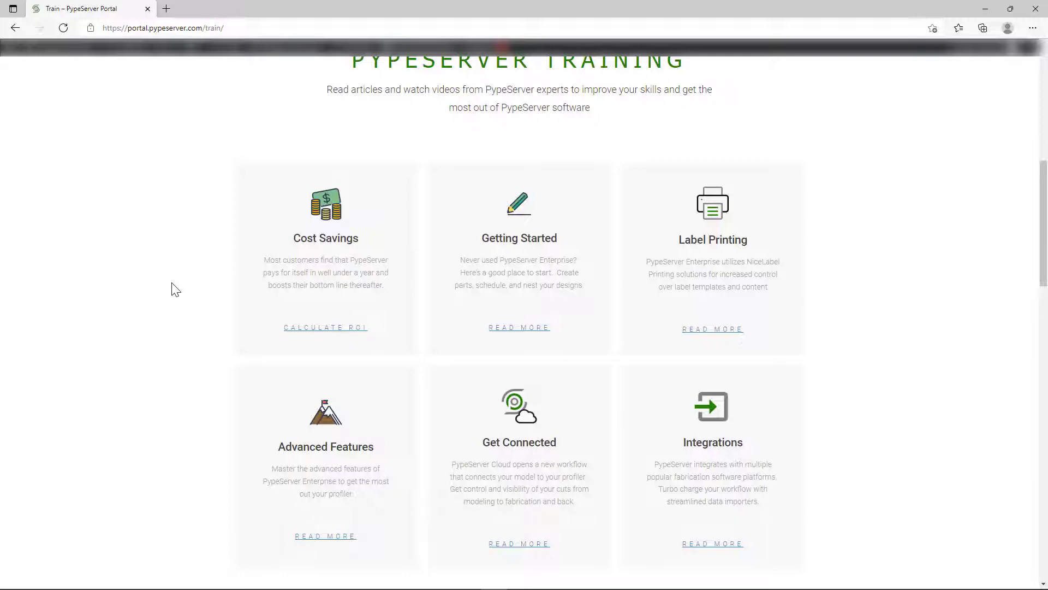
scroll("down", 3)
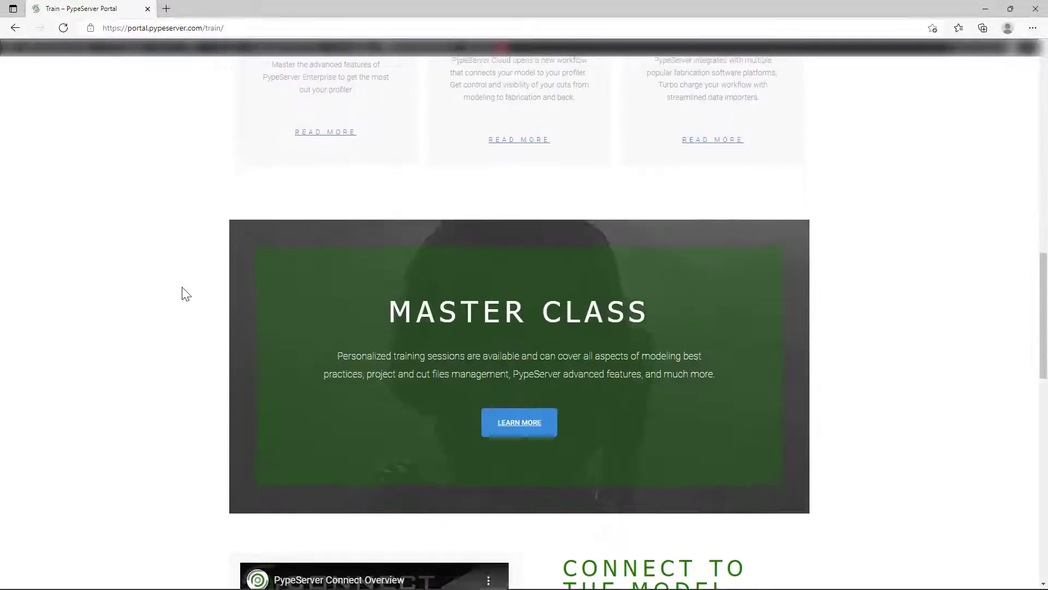
scroll("down", 3)
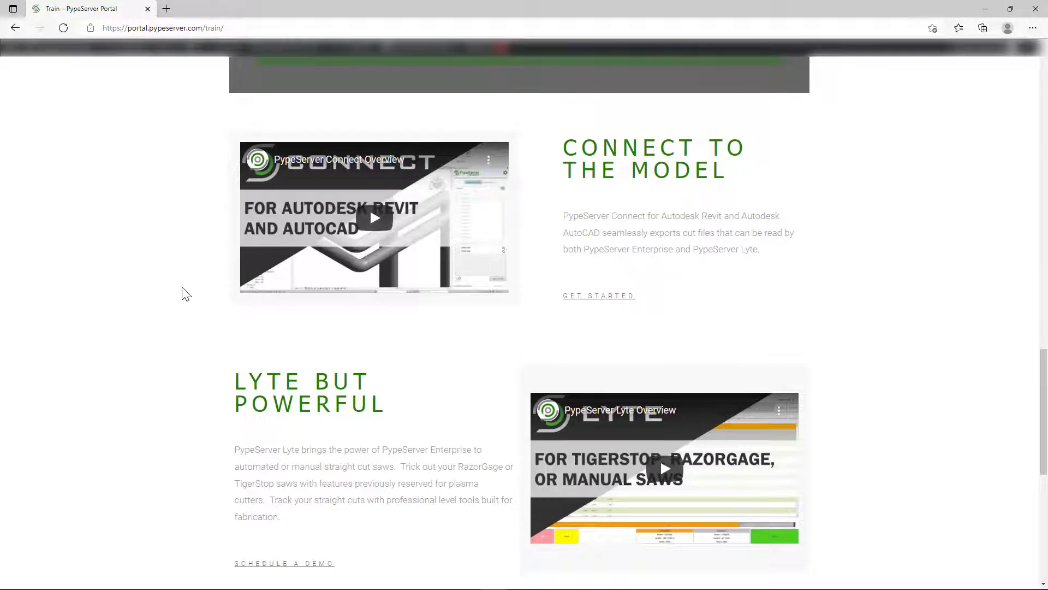
scroll("up", 3)
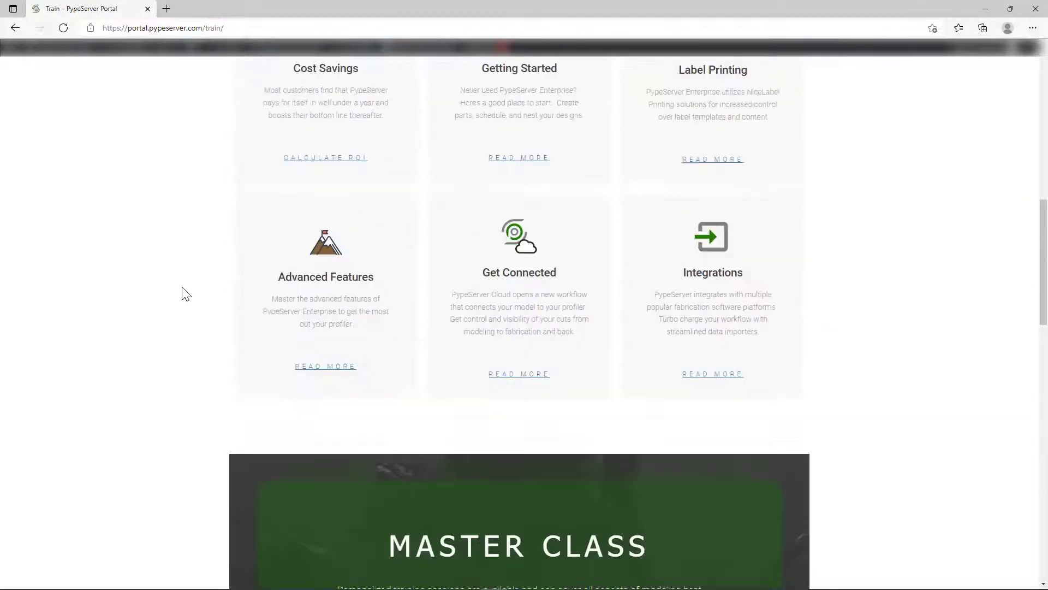
scroll("up", 3)
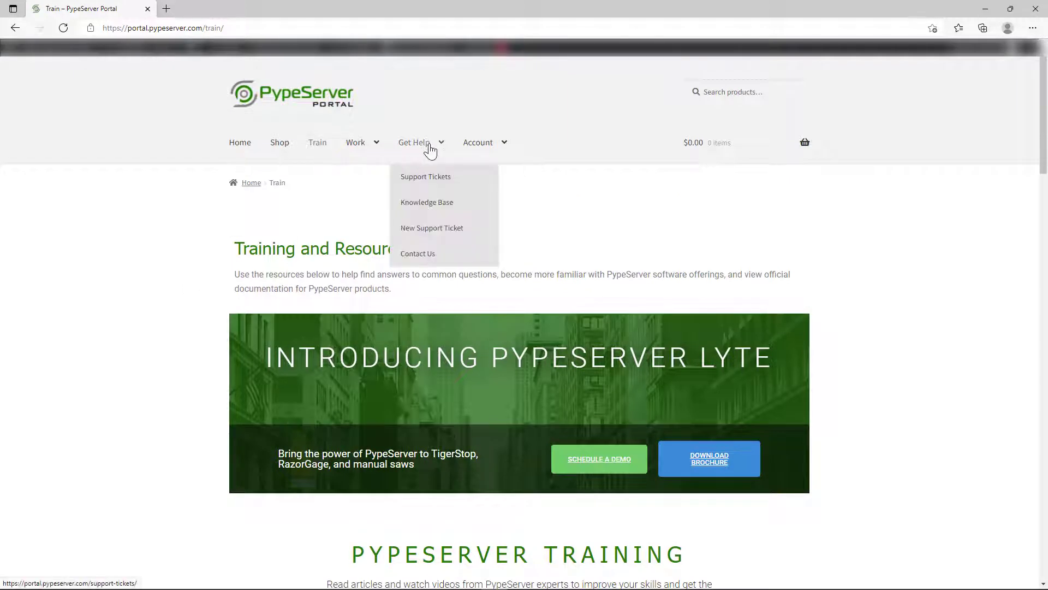
View the Support Tickets list, visit Contact Us, and return to Support Tickets.
left_click(425, 177)
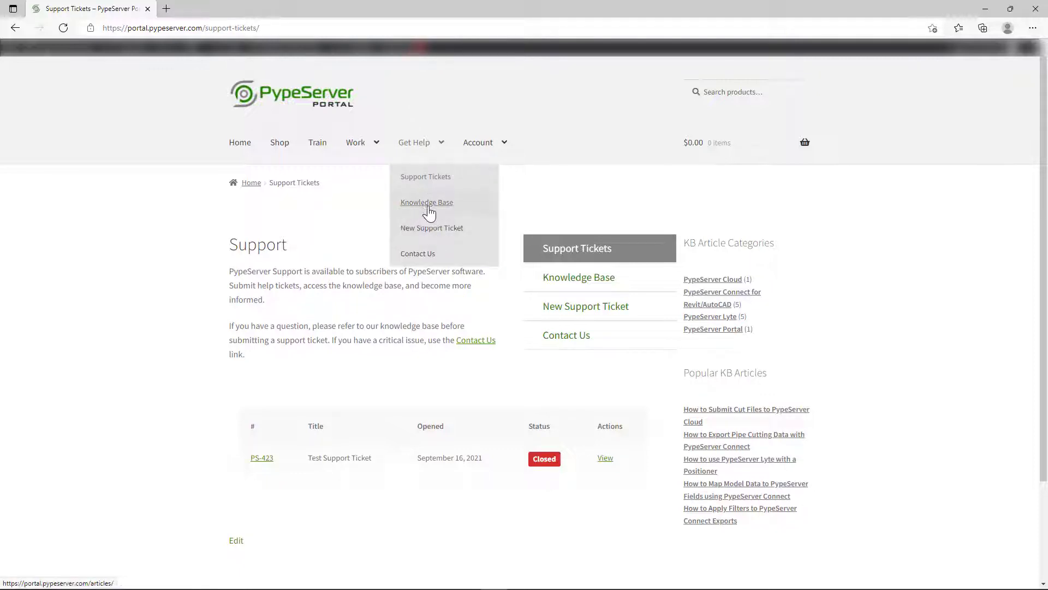
mouse_move(714, 420)
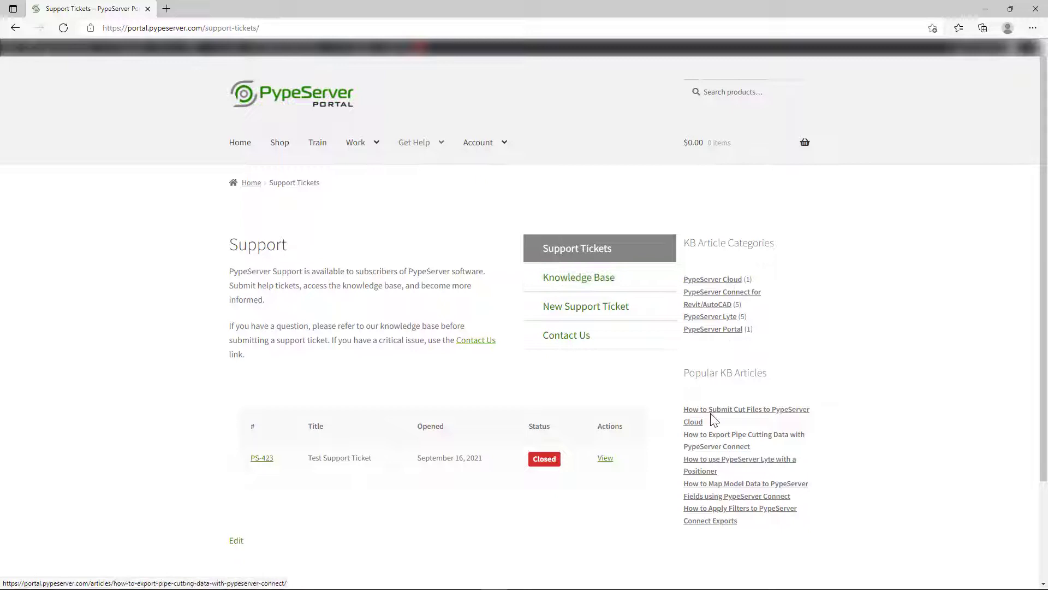
mouse_move(842, 352)
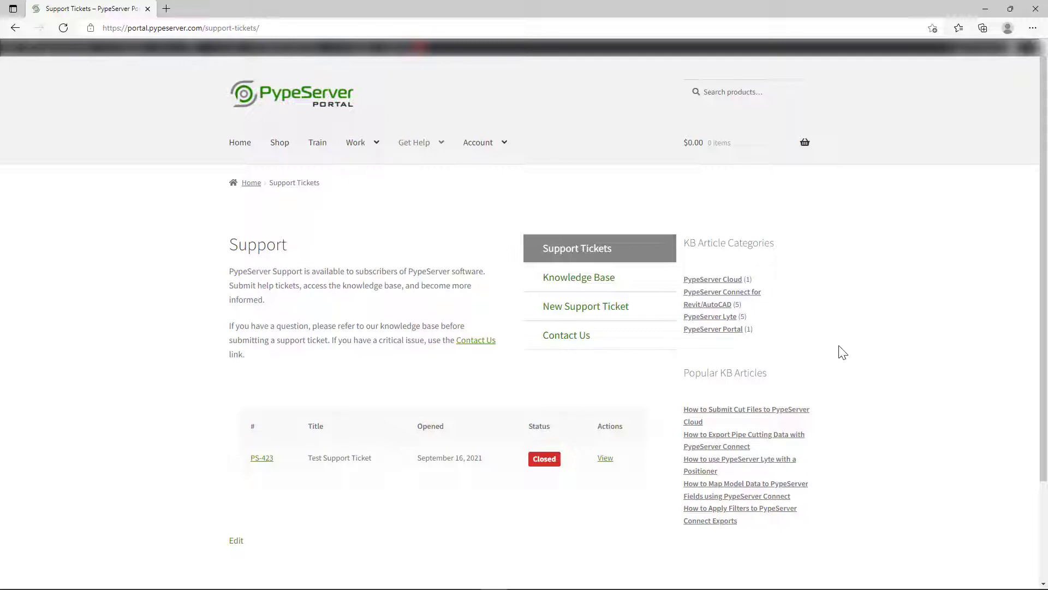
mouse_move(472, 225)
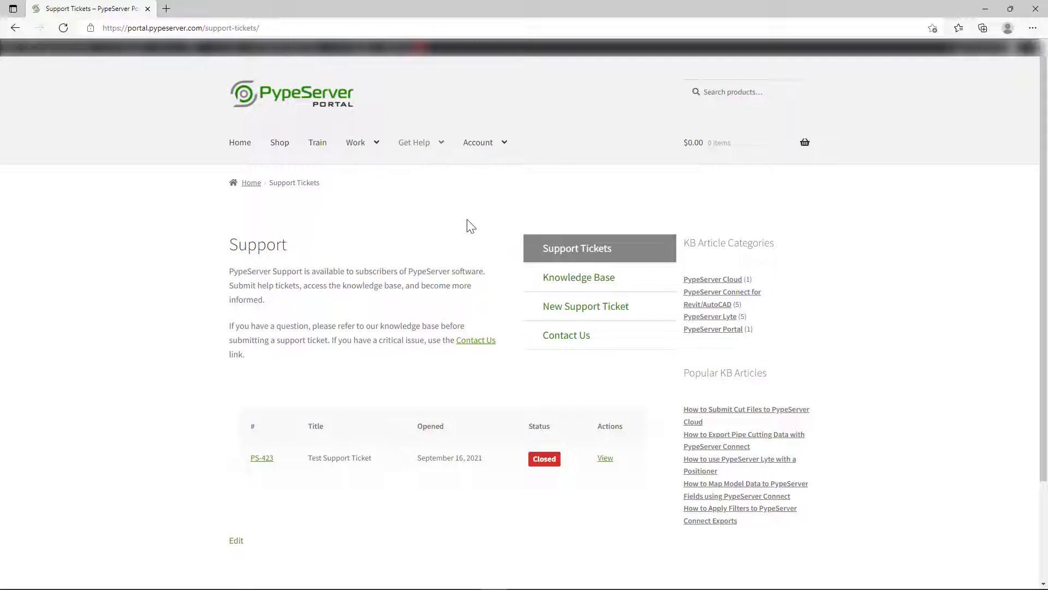
mouse_move(567, 351)
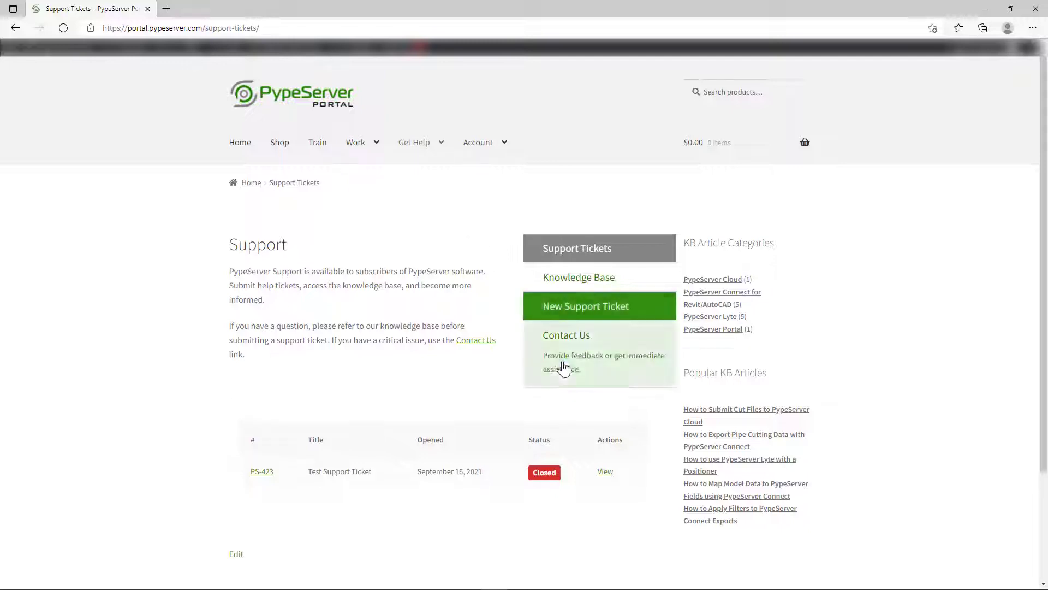
left_click(567, 336)
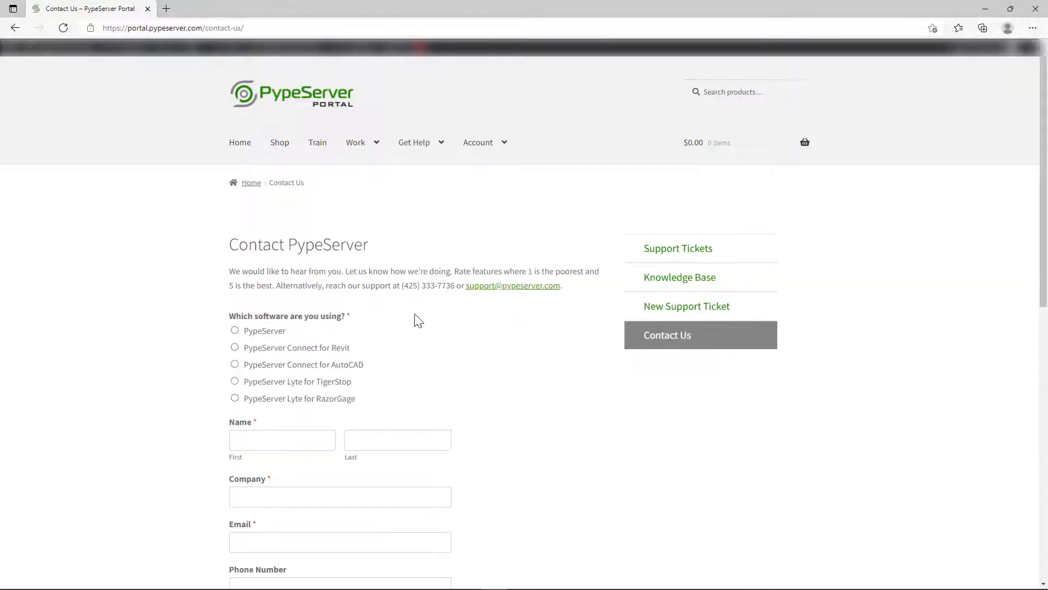
left_click(677, 248)
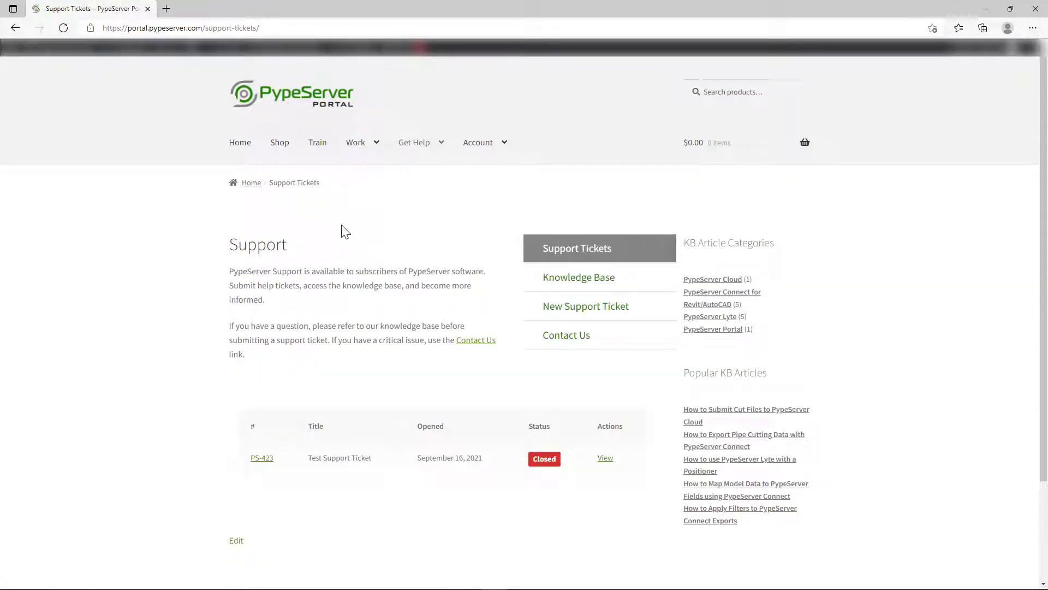
Review the Downloads page listing installers for the three PypeServer Lyte licenses.
left_click(477, 142)
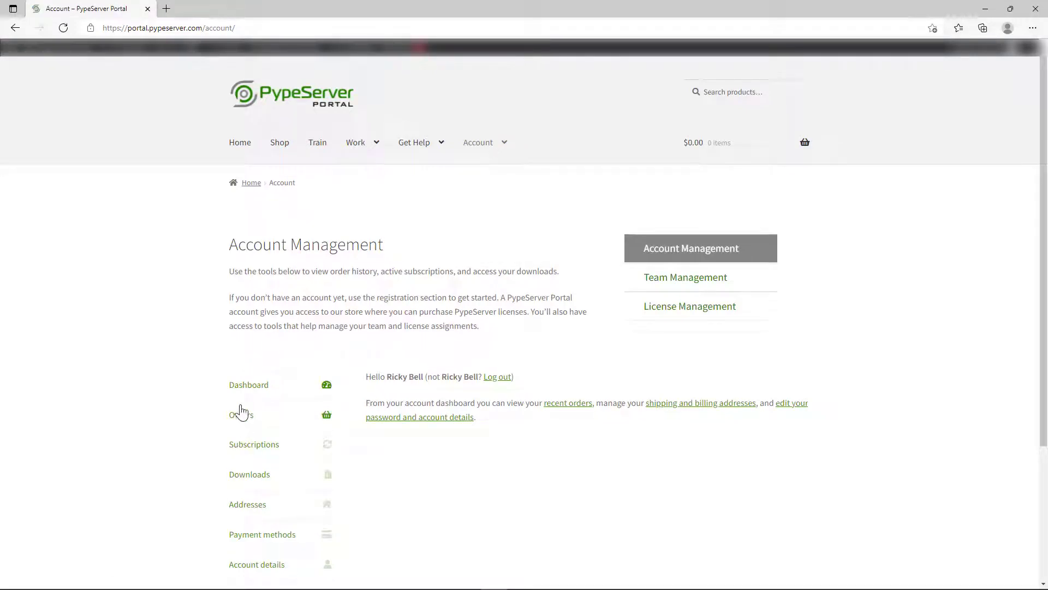
mouse_move(254, 448)
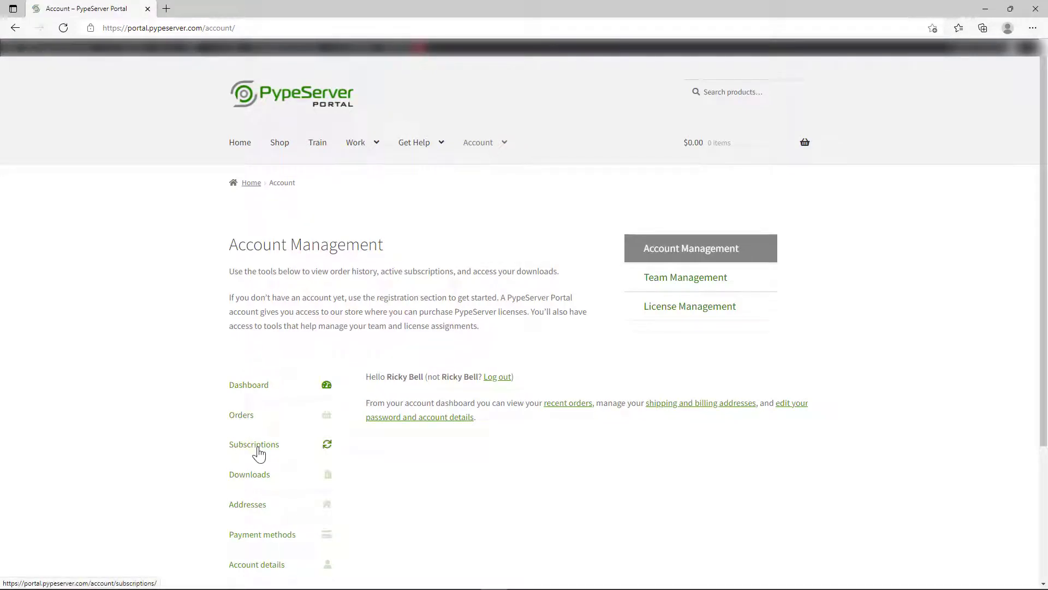
left_click(249, 474)
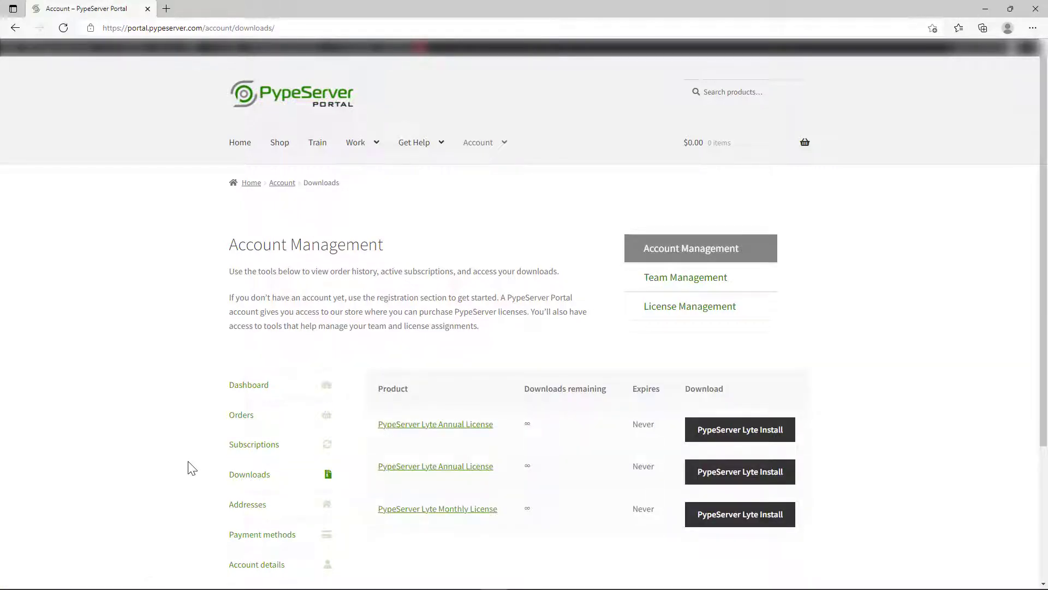
scroll("down", 3)
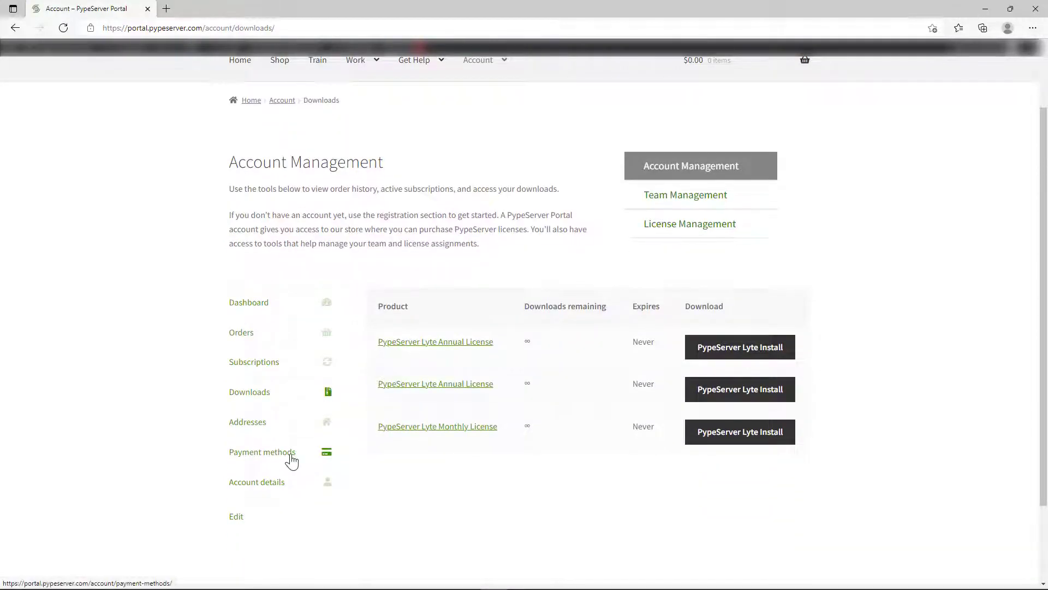
mouse_move(141, 391)
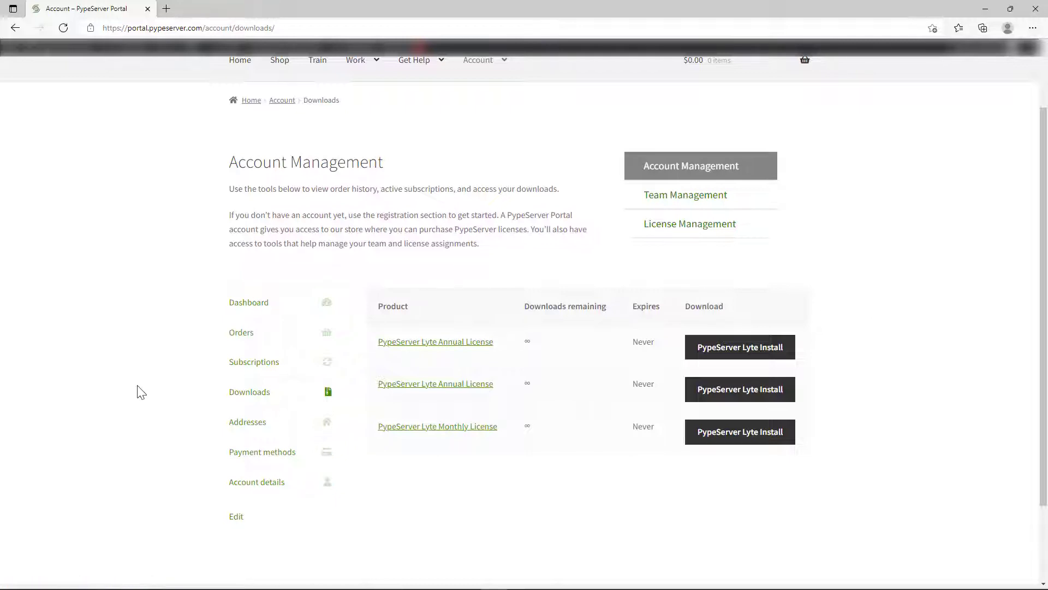
mouse_move(198, 373)
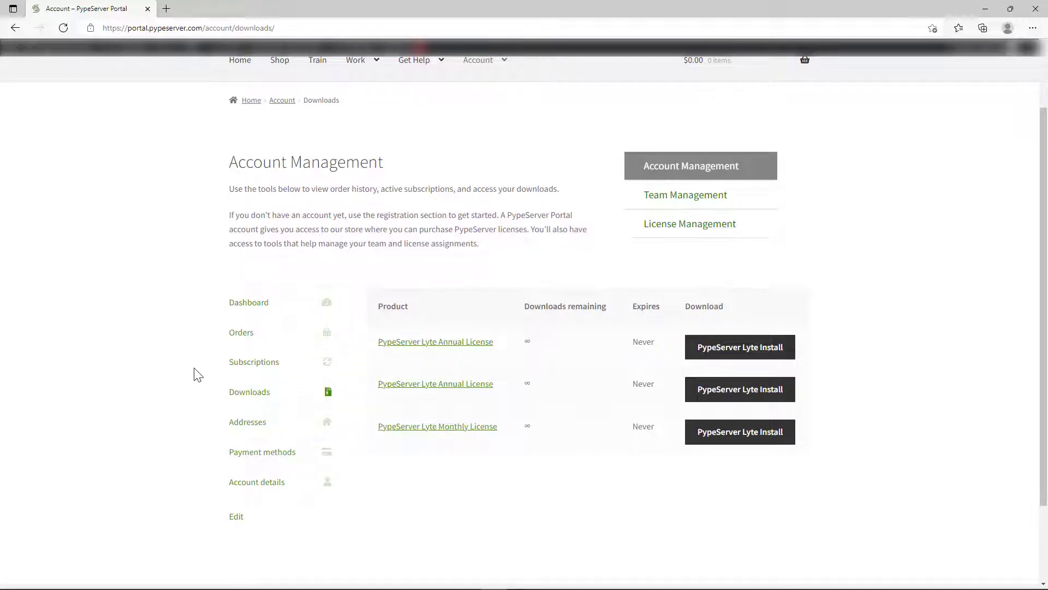
mouse_move(685, 194)
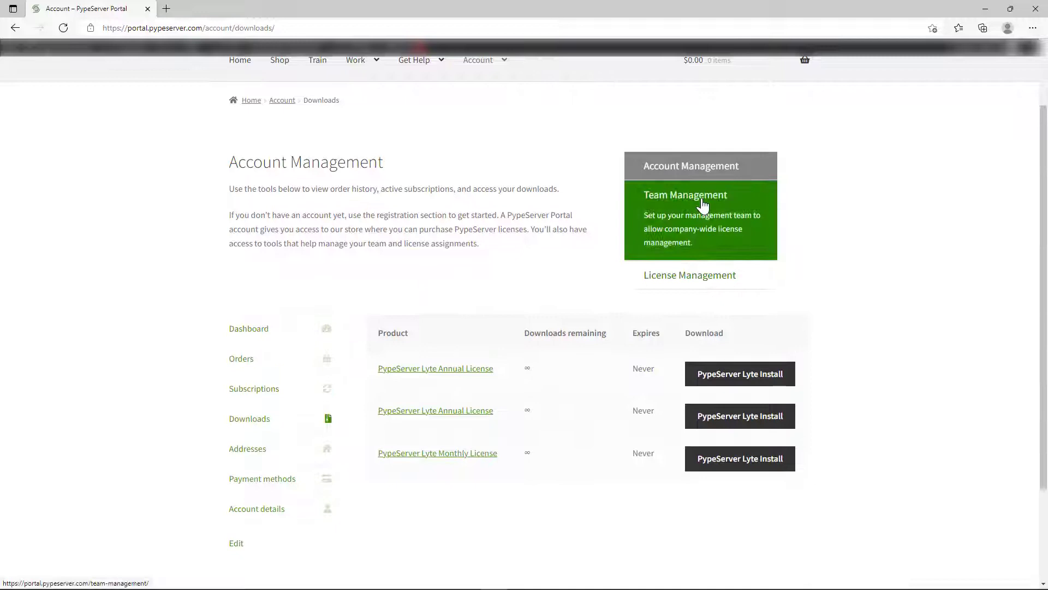
Start an Invite Team Member form with the Role dropdown, then dismiss it unsaved.
left_click(685, 194)
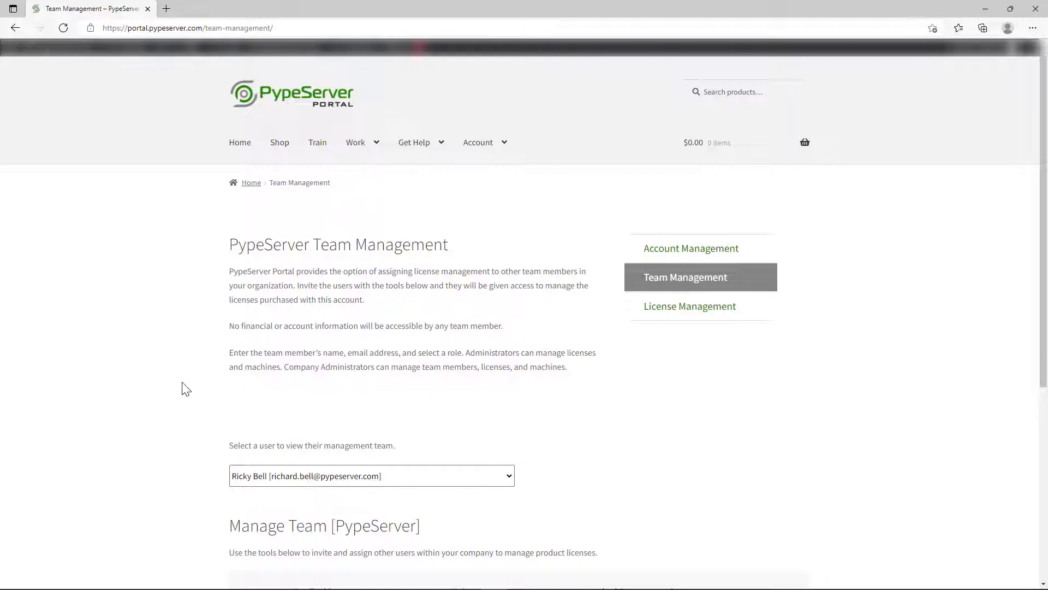
scroll("down", 3)
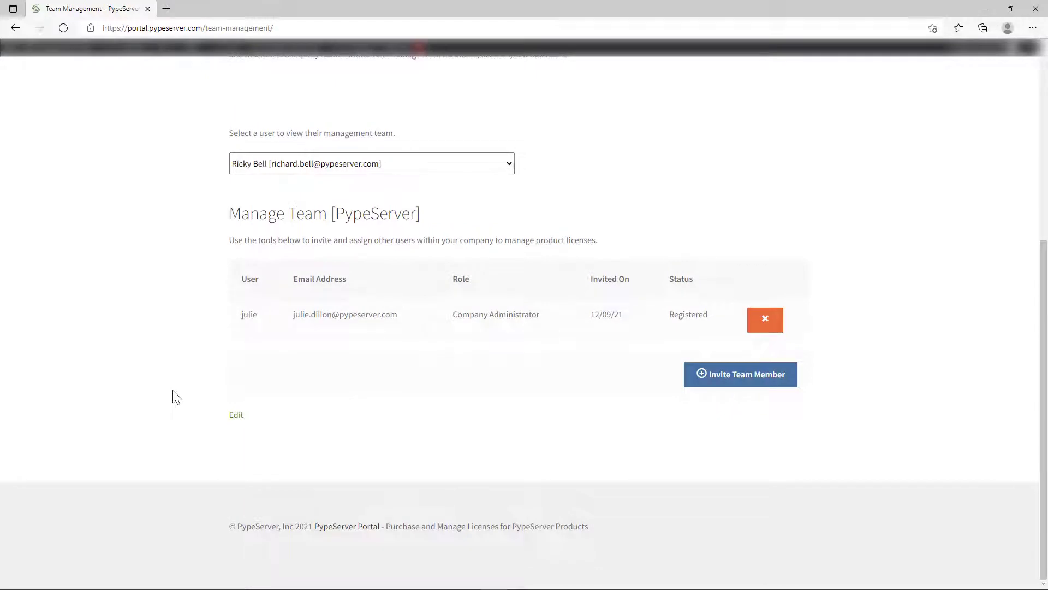
left_click(741, 374)
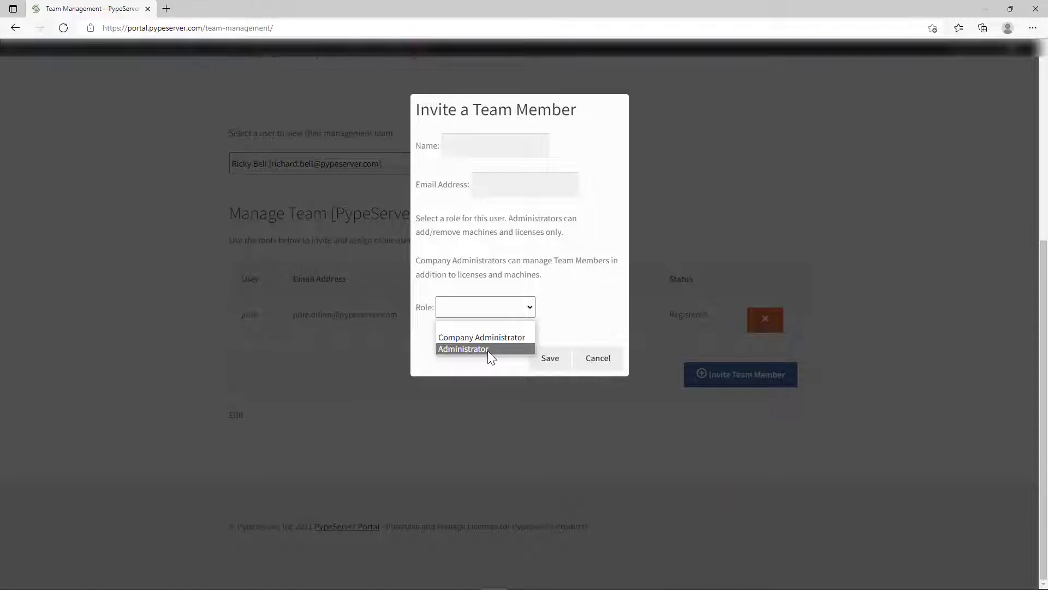
left_click(597, 358)
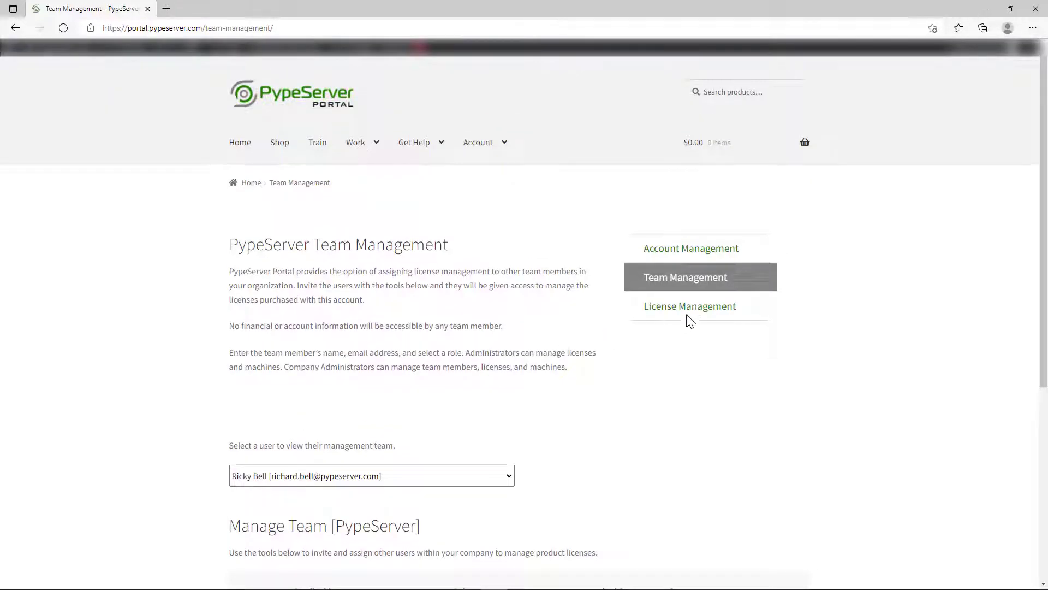
View the Assign Licenses table for the PypeServer Lyte Monthly License.
left_click(689, 306)
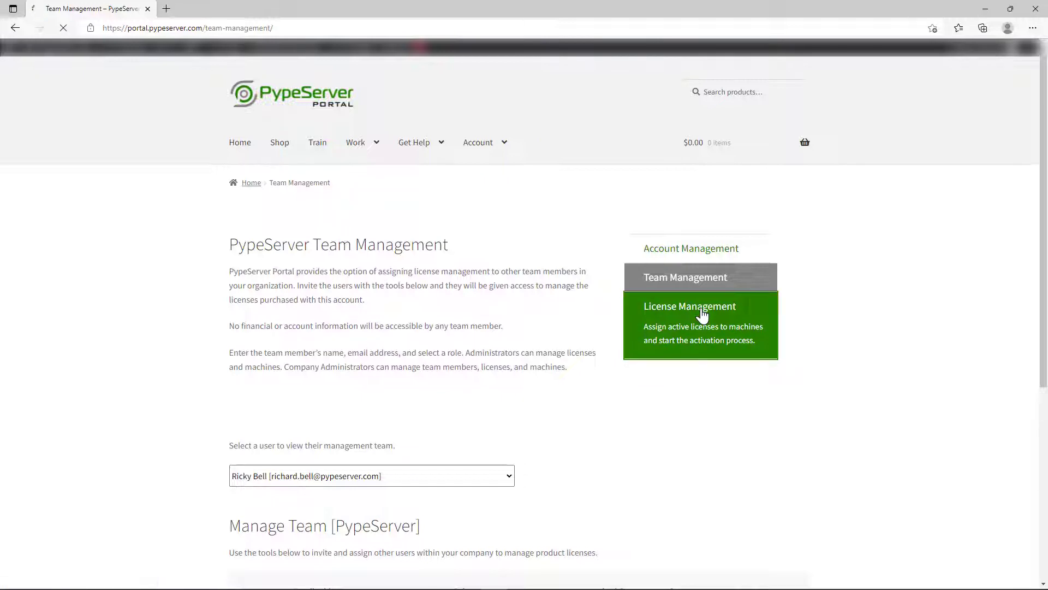
left_click(689, 306)
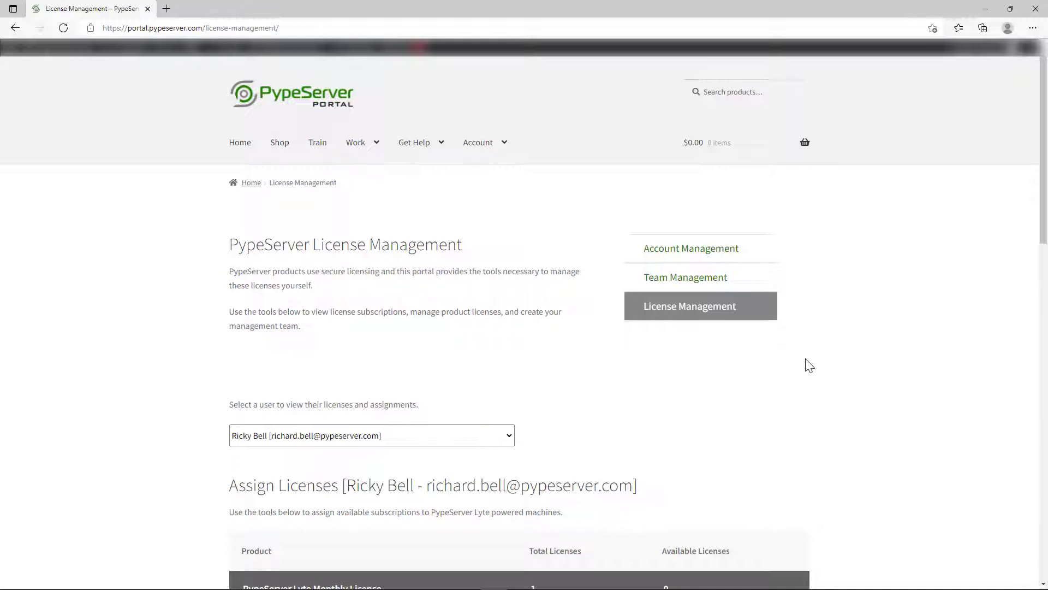
scroll("down", 3)
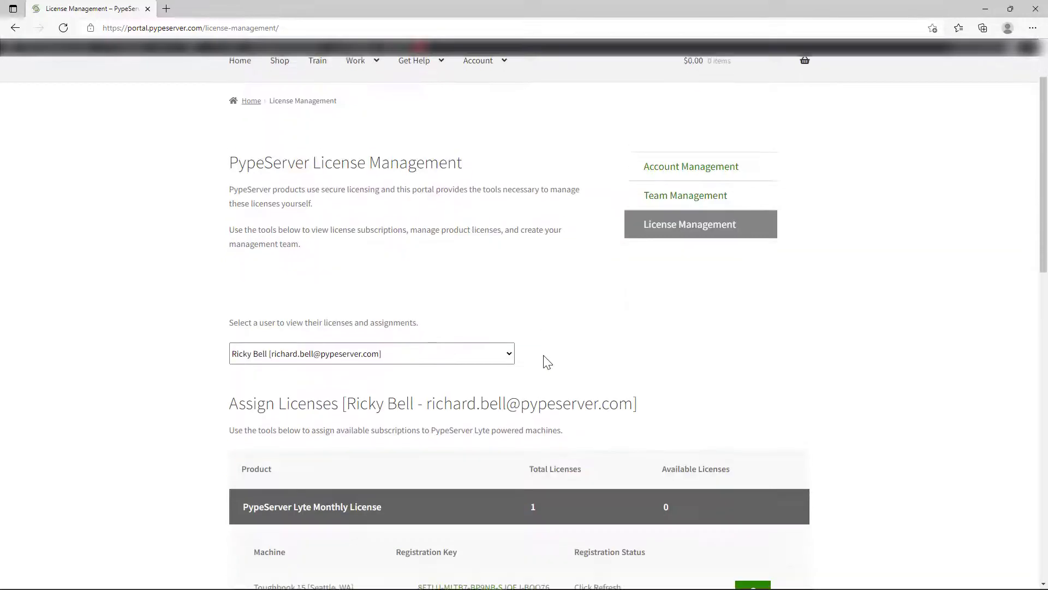
scroll("down", 3)
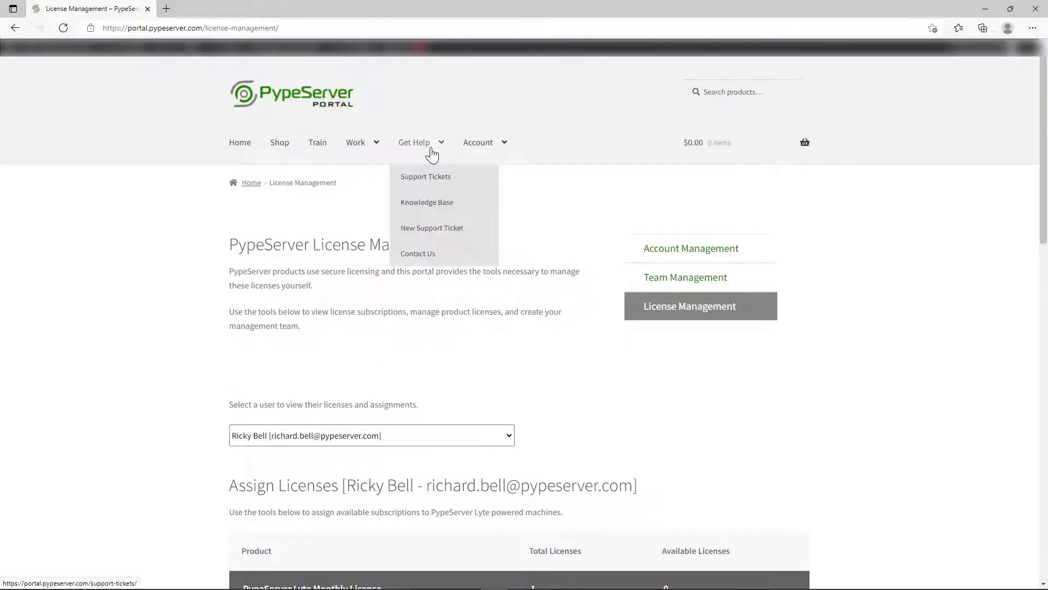
Read through the Starting a Trial of PypeServer Lyte knowledge base article and return to its top.
left_click(427, 202)
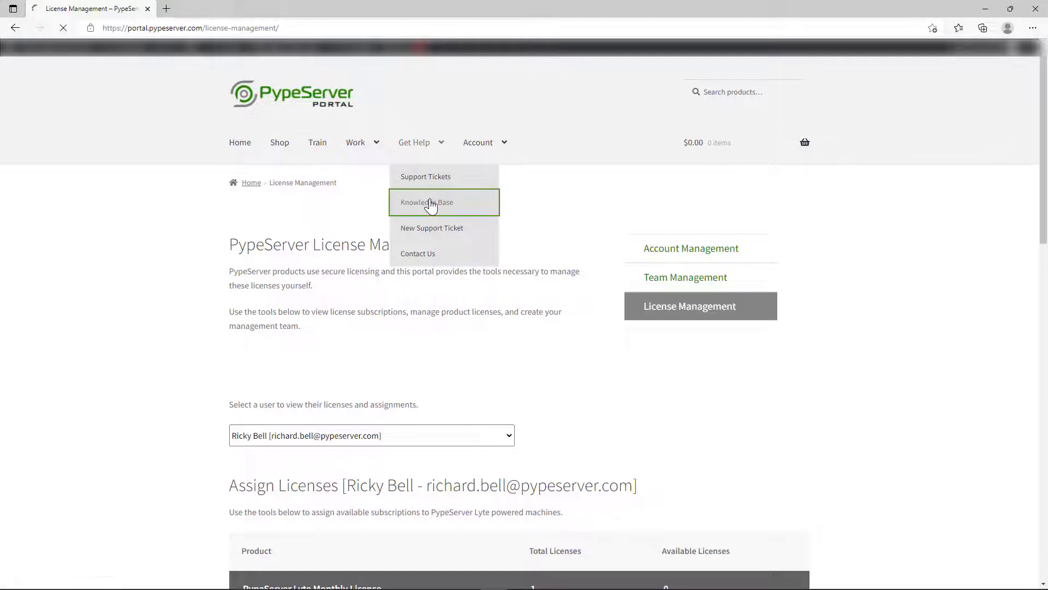
left_click(427, 202)
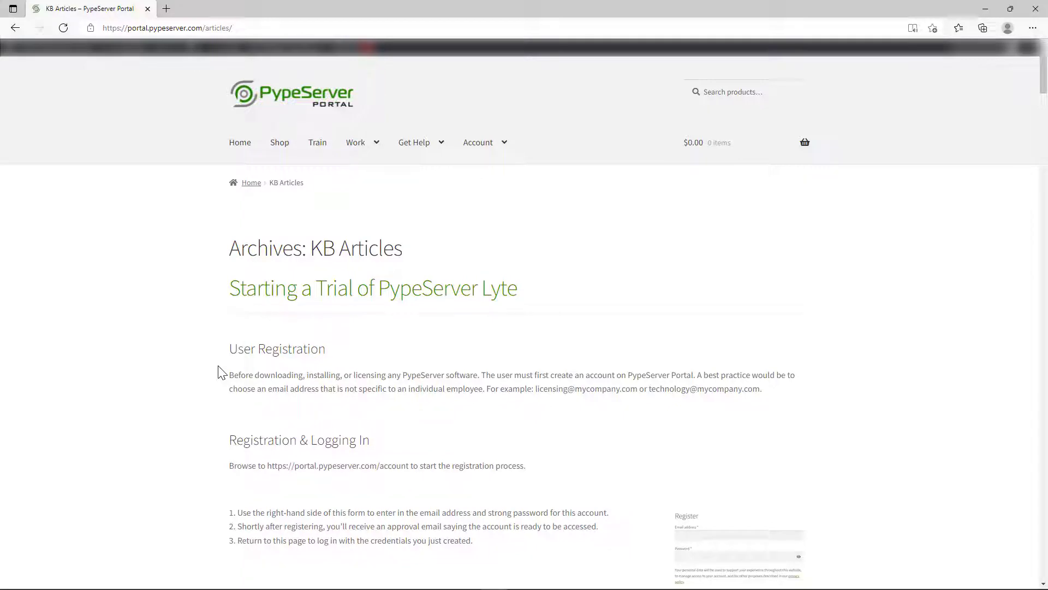
scroll("down", 3)
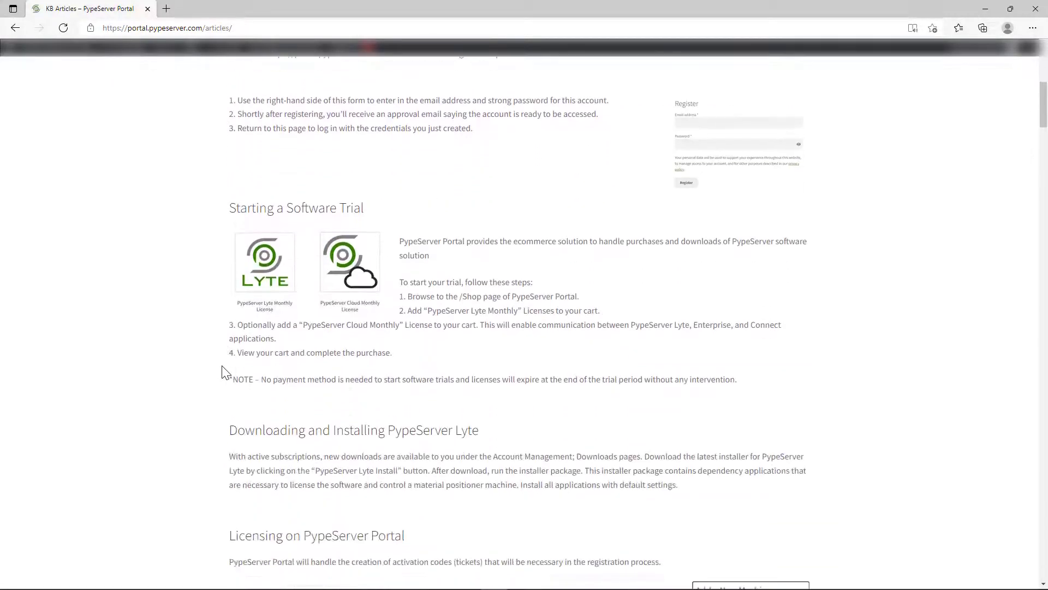
scroll("down", 3)
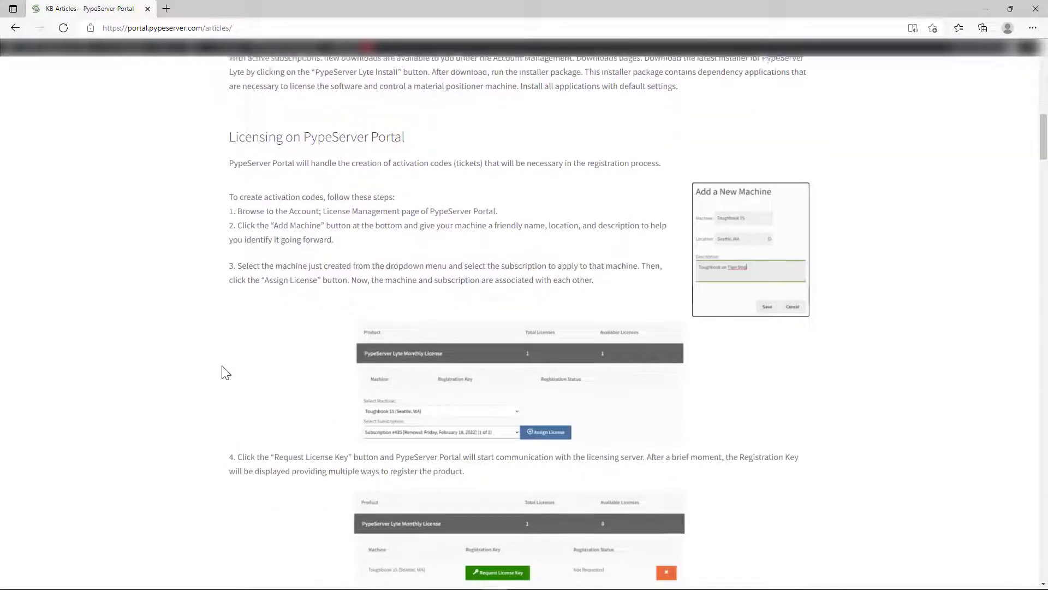
scroll("down", 3)
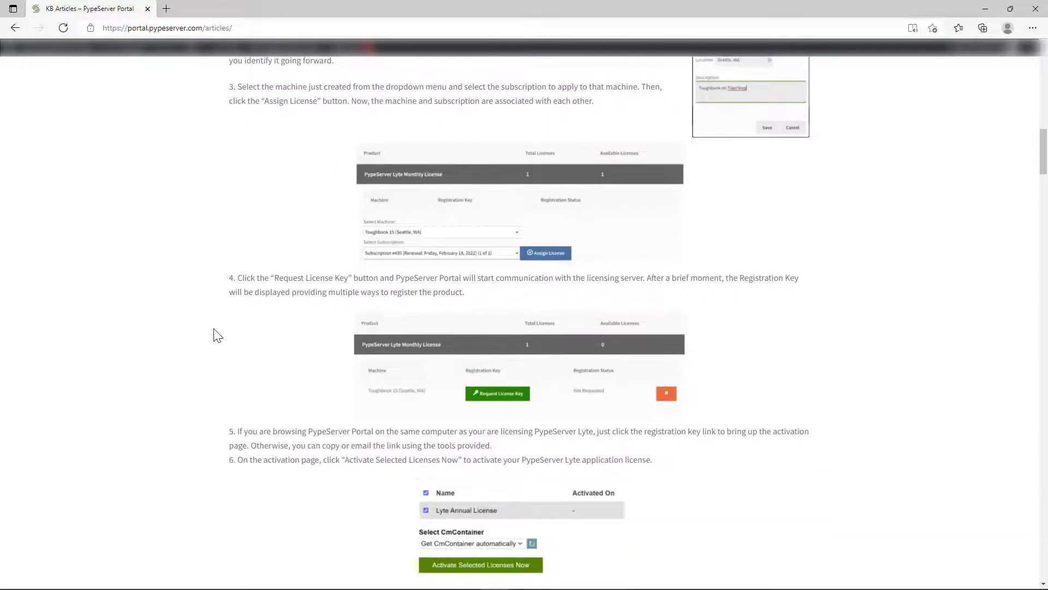
mouse_move(677, 217)
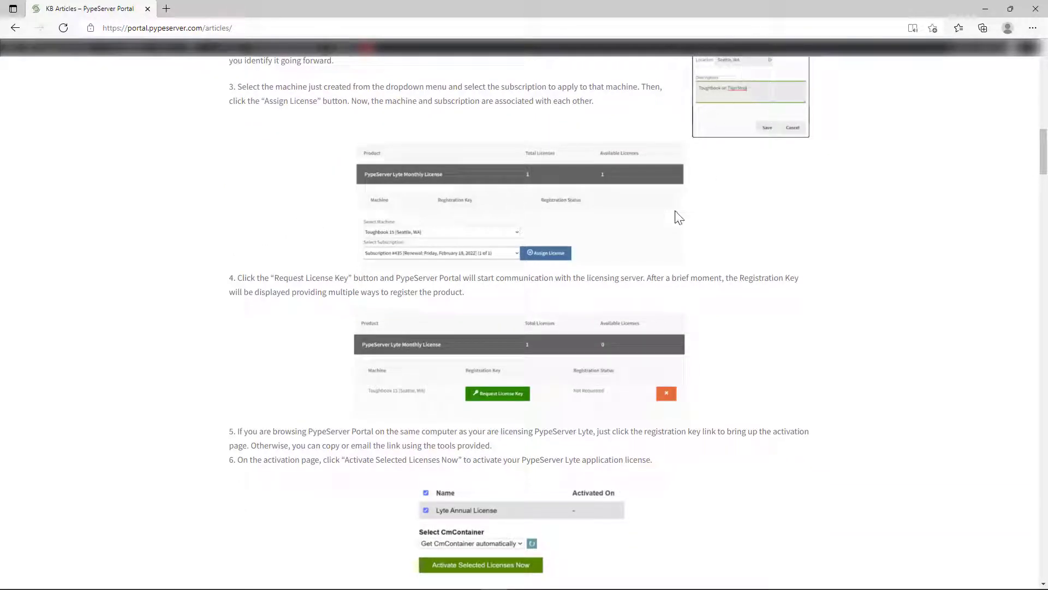
mouse_move(502, 234)
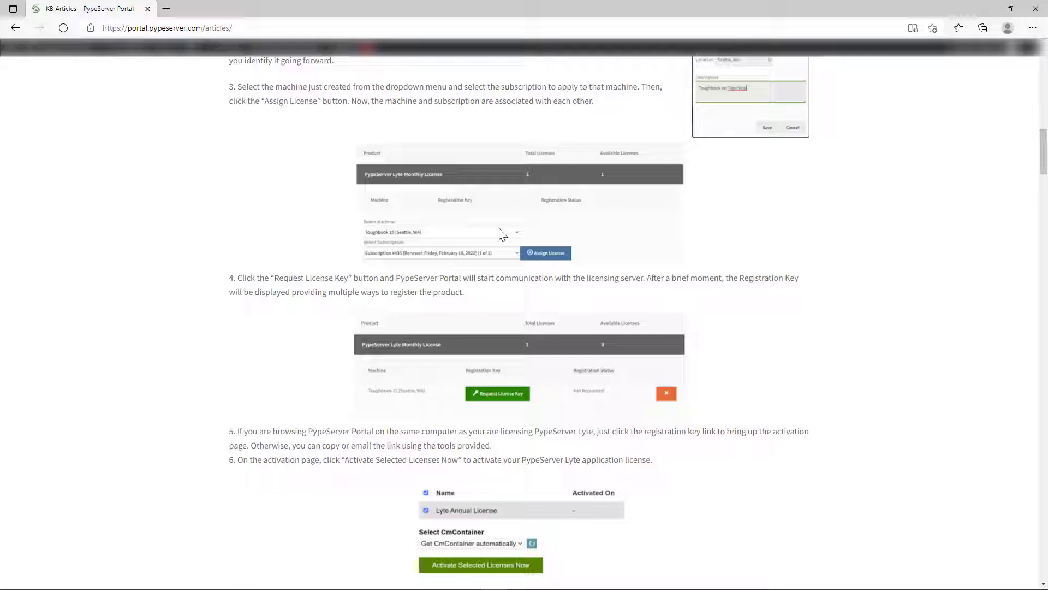
scroll("down", 3)
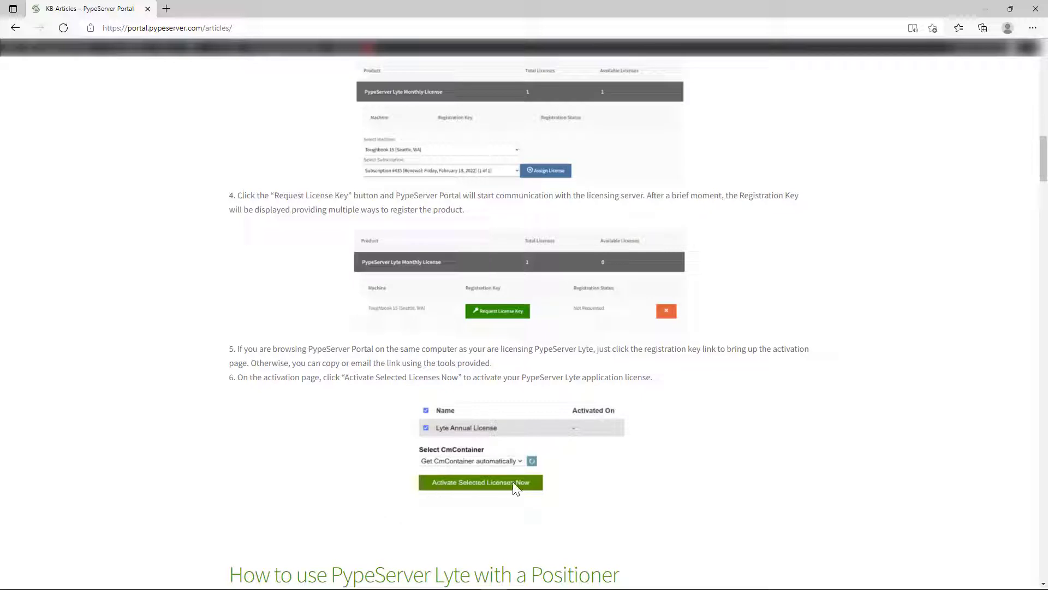
mouse_move(264, 480)
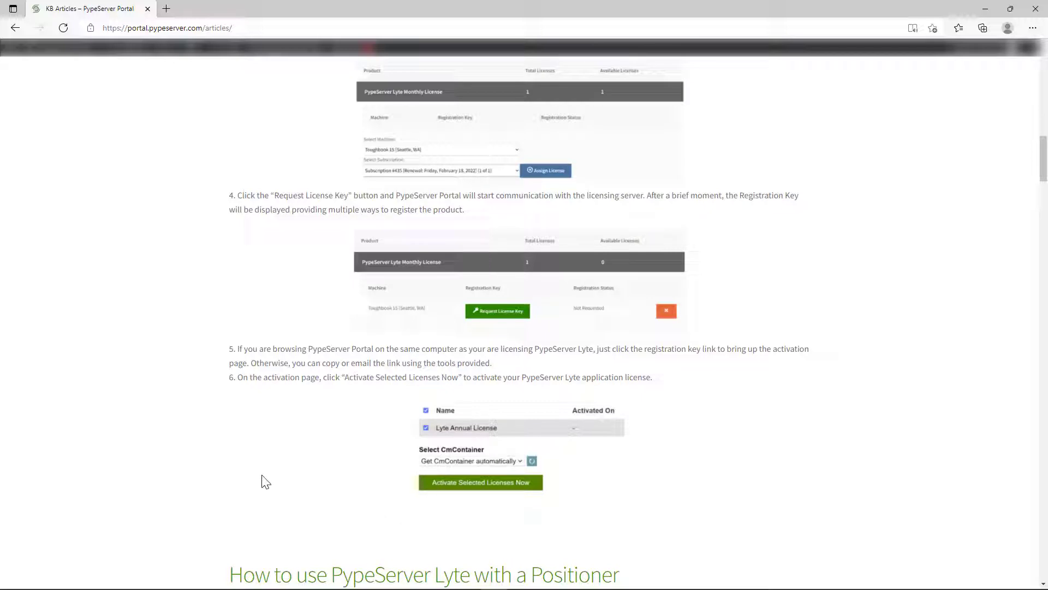
mouse_move(286, 463)
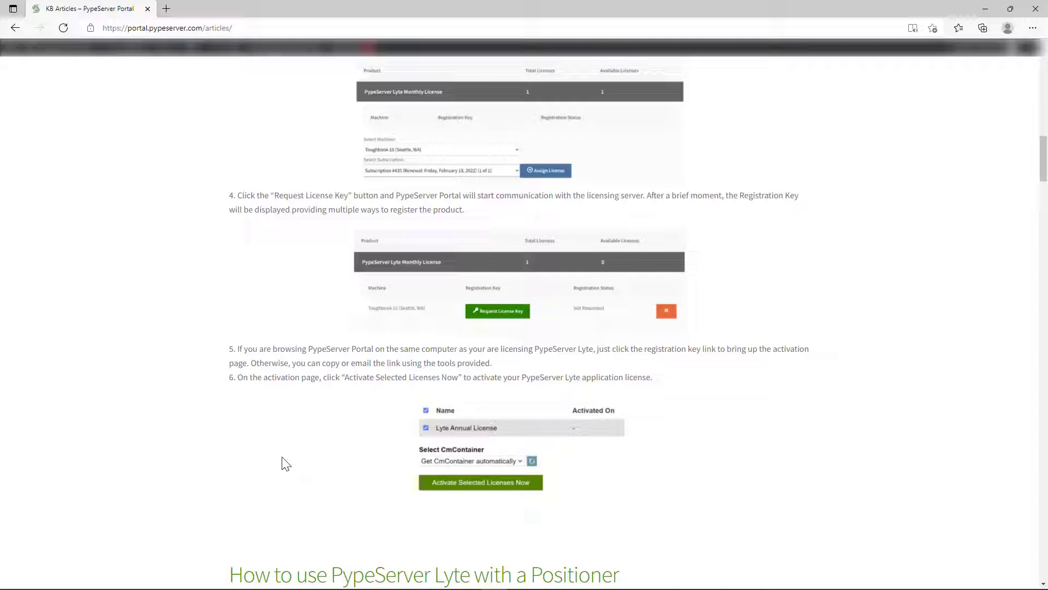
scroll("up", 3)
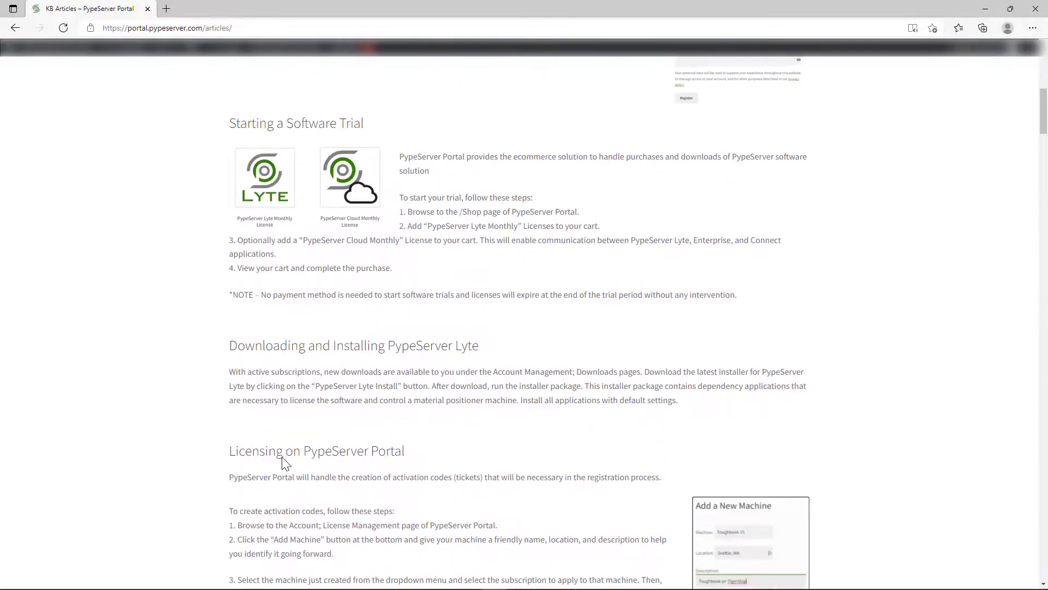
scroll("up", 3)
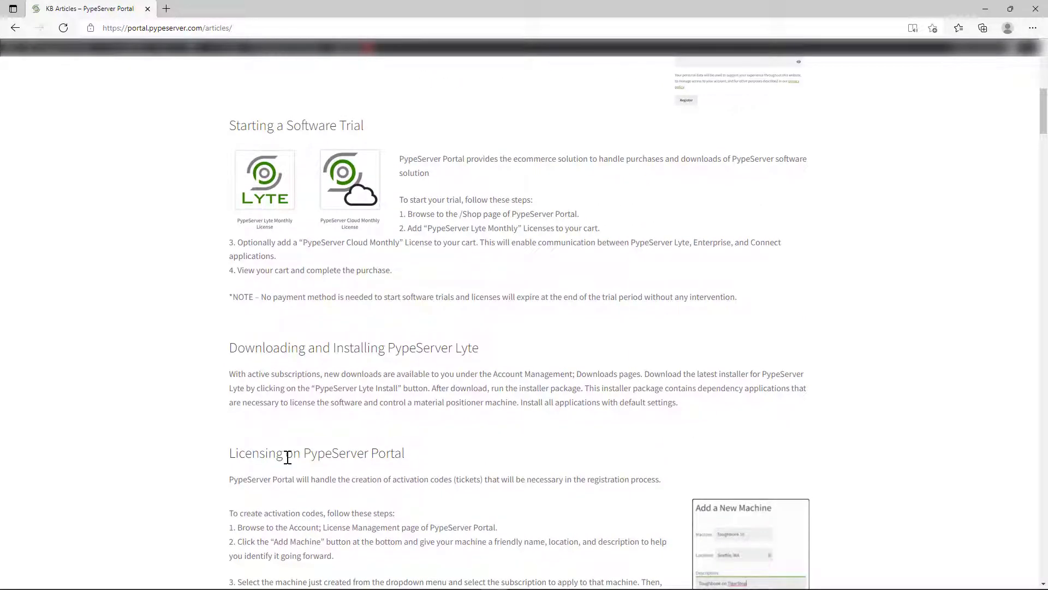
scroll("up", 3)
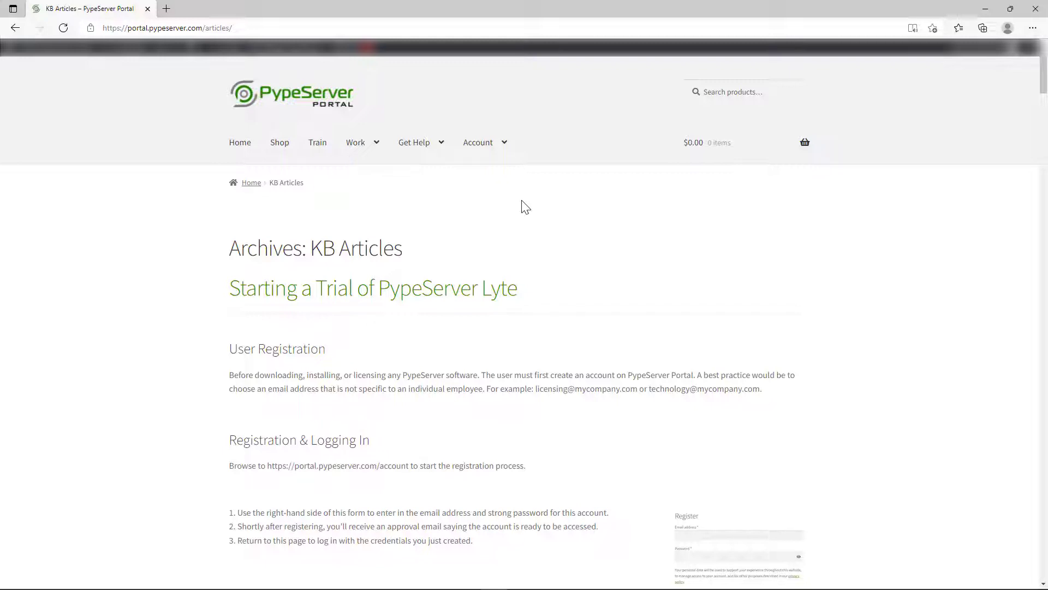
left_click(477, 142)
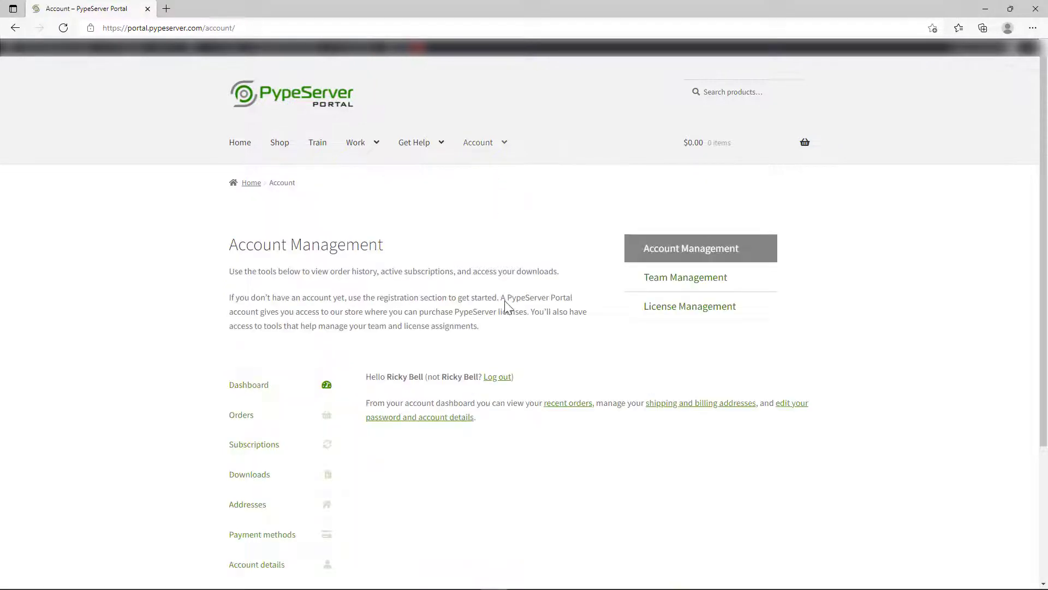
left_click(498, 376)
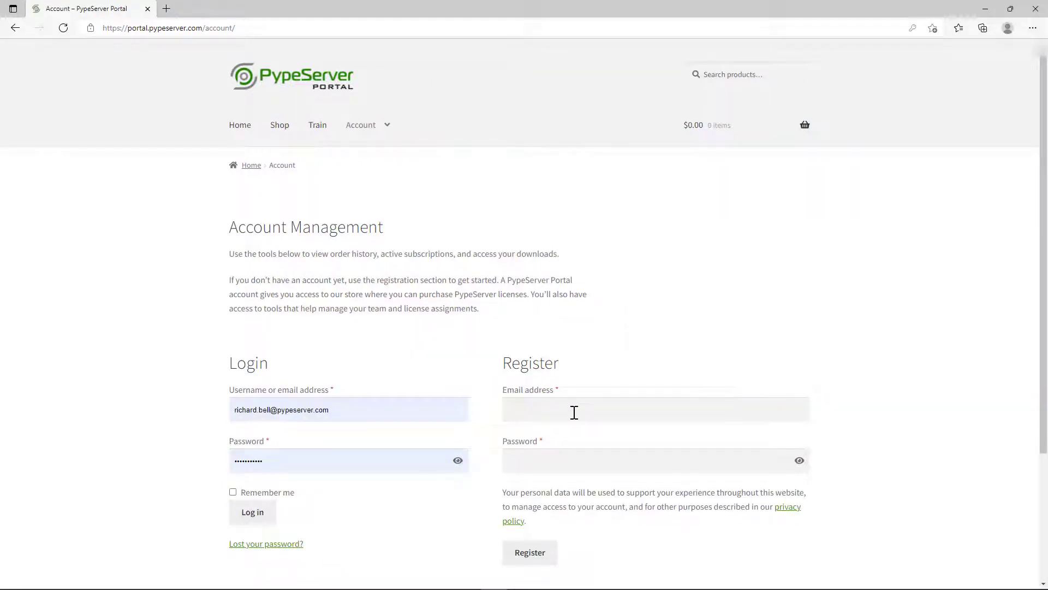
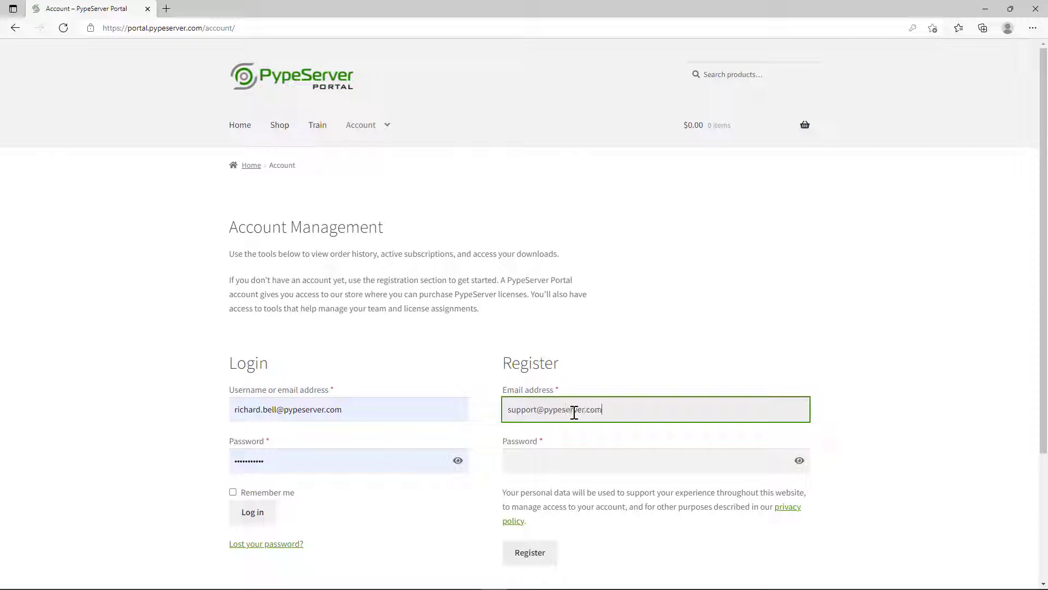
left_click(655, 460)
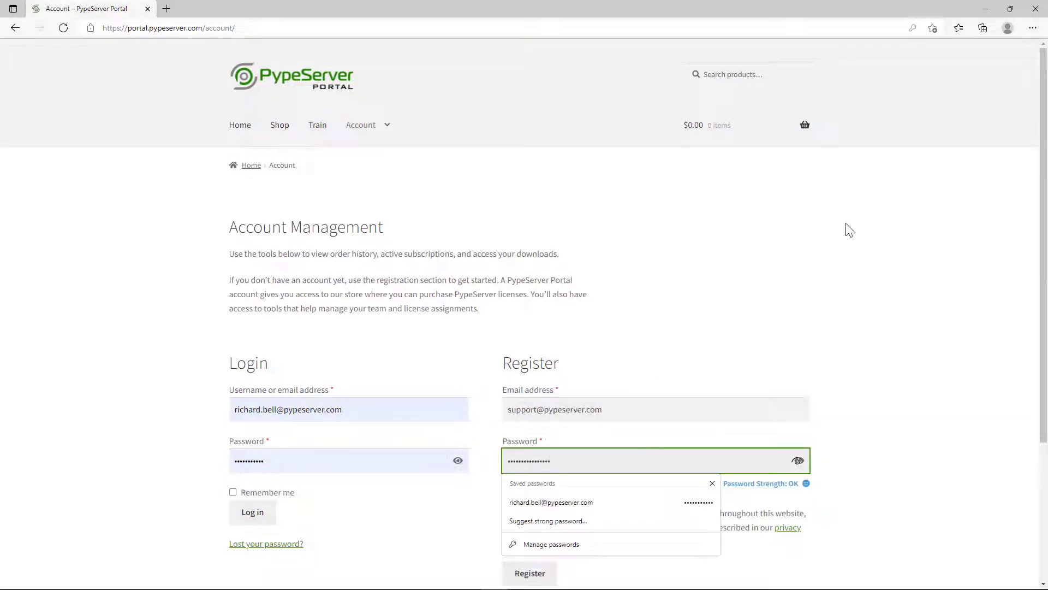
left_click(528, 574)
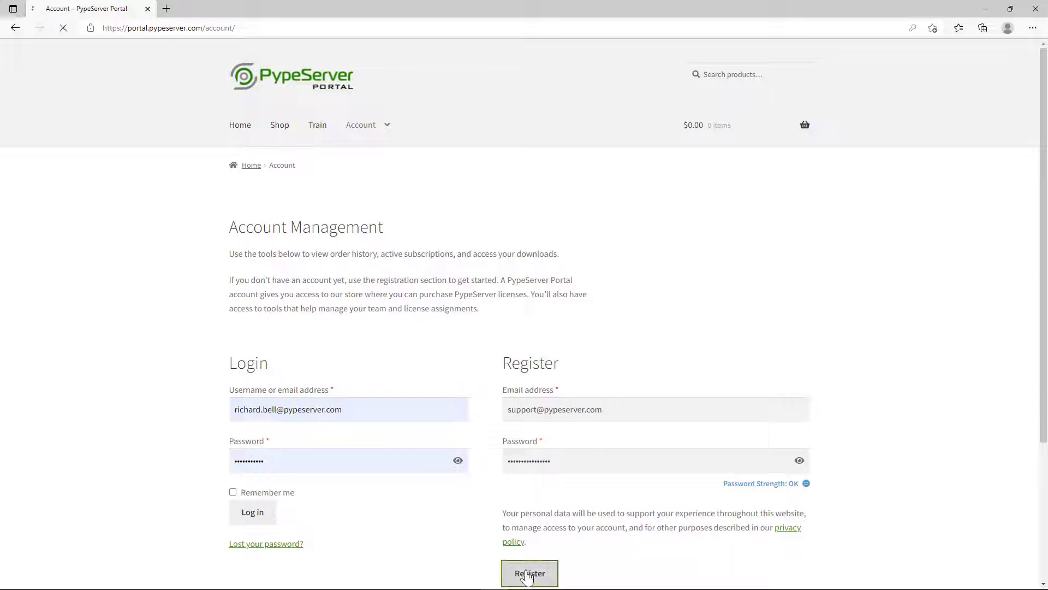
Log in with the newly registered support account so its dashboard shows.
left_click(529, 573)
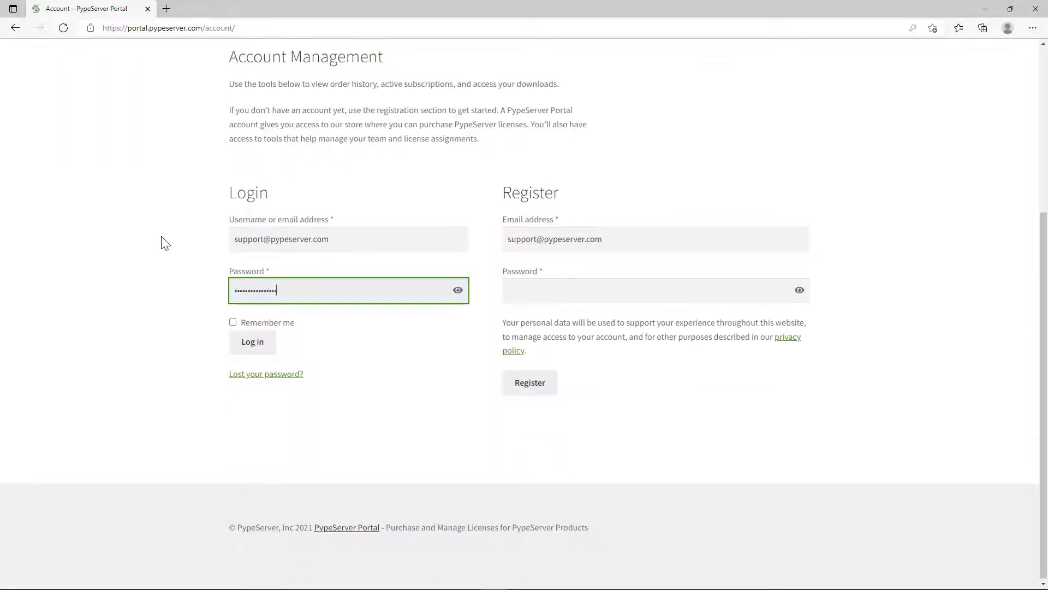
left_click(252, 342)
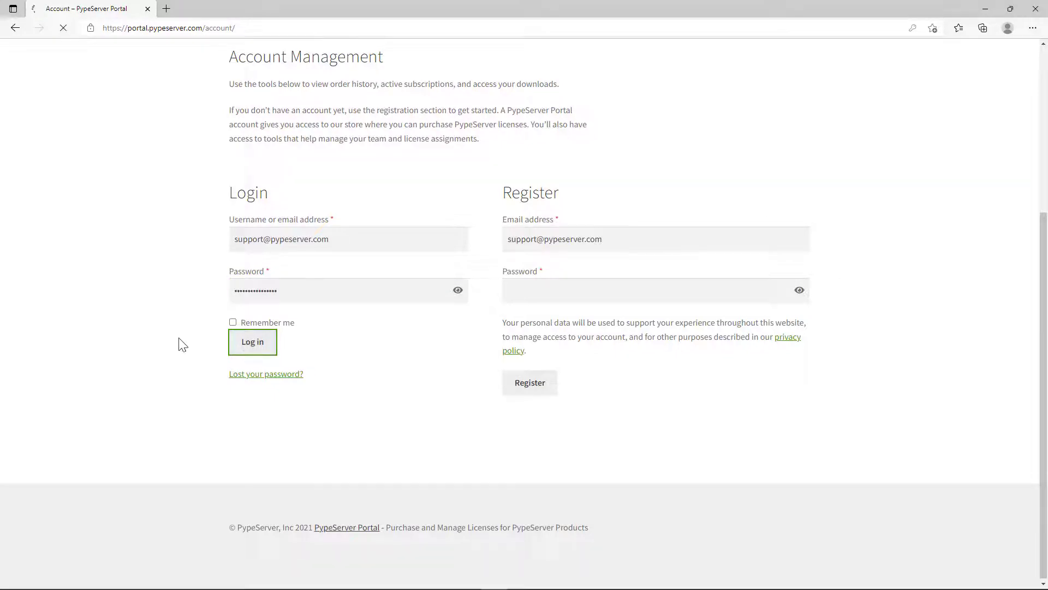
left_click(252, 342)
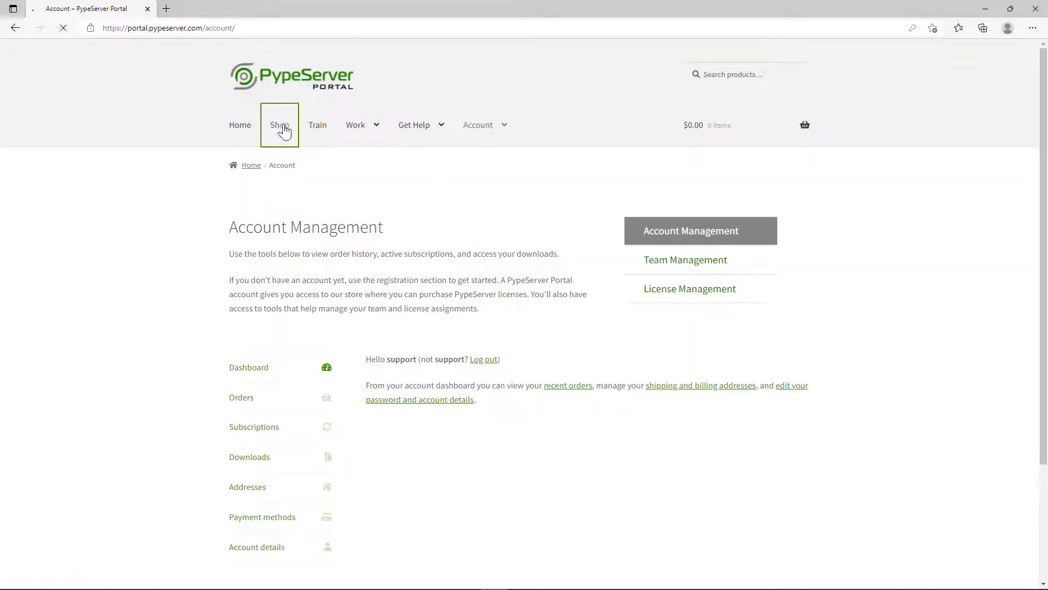
Add the PypeServer Cloud Annual License to the cart and check out the $0.00 order.
left_click(279, 124)
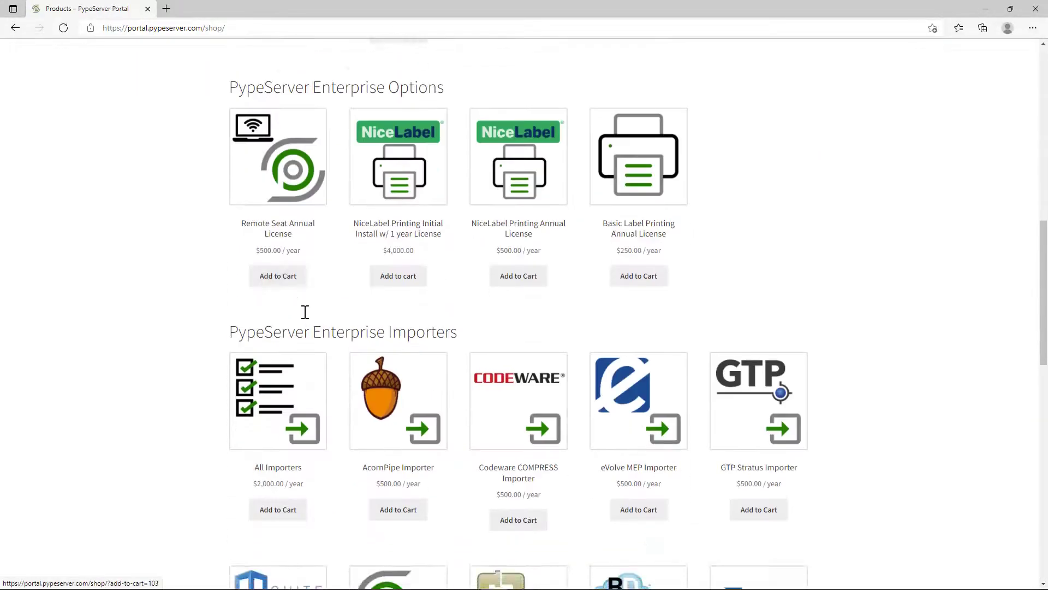
scroll("down", 3)
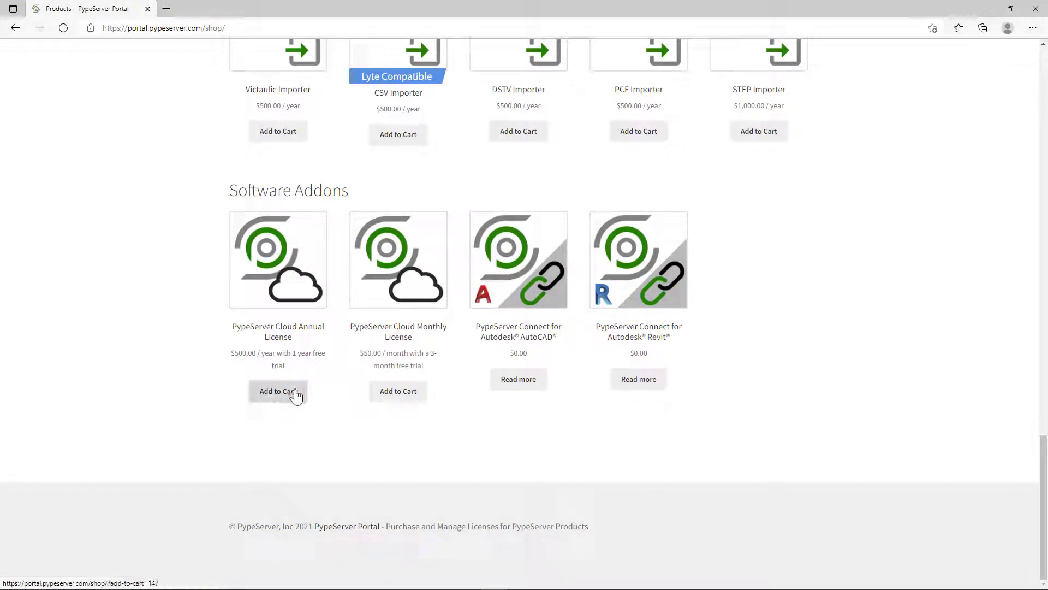
left_click(277, 391)
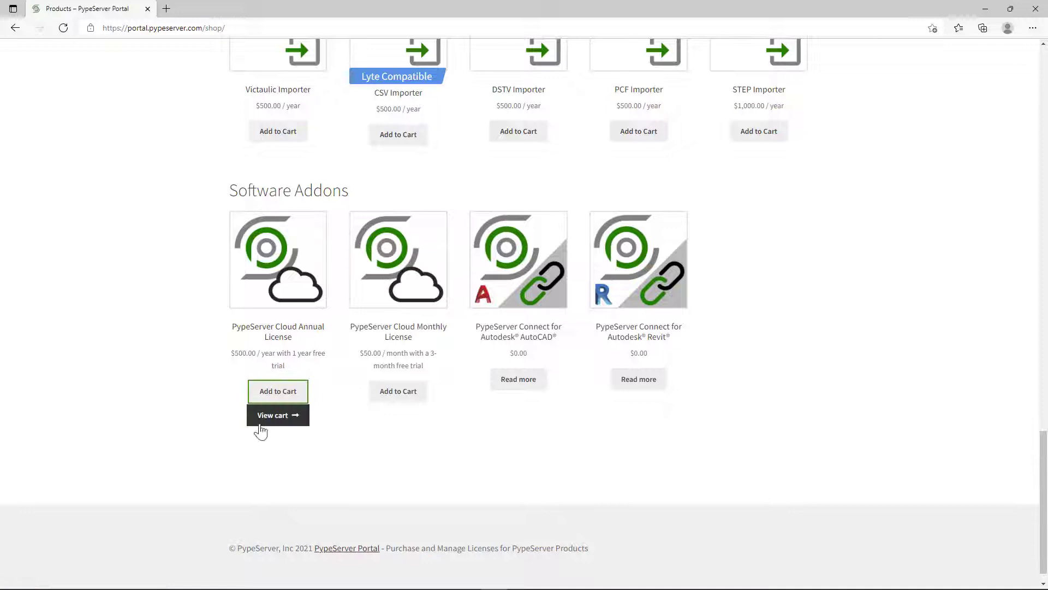
left_click(277, 415)
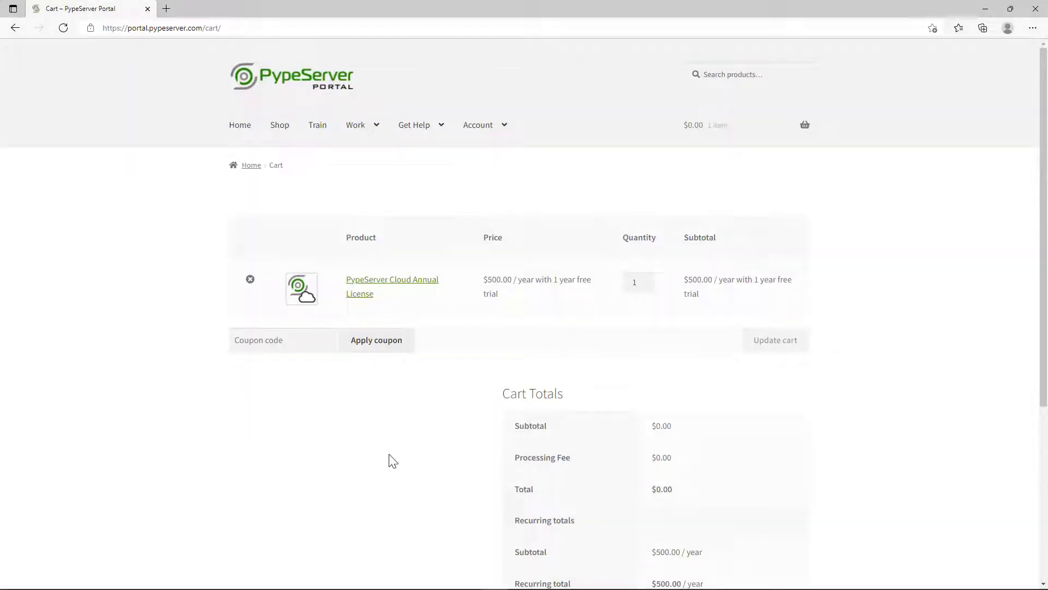
scroll("down", 3)
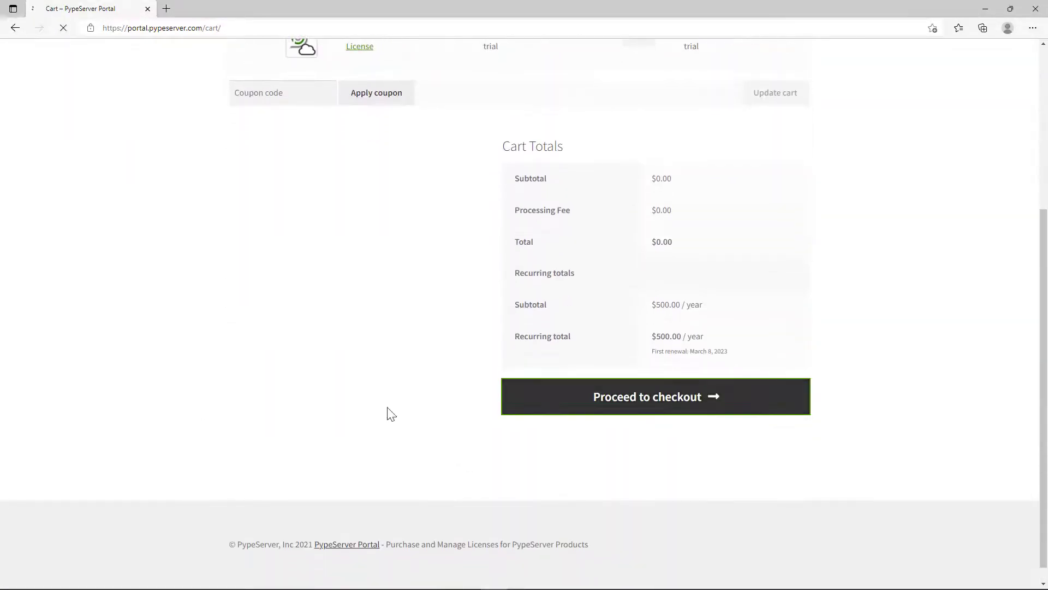
left_click(655, 395)
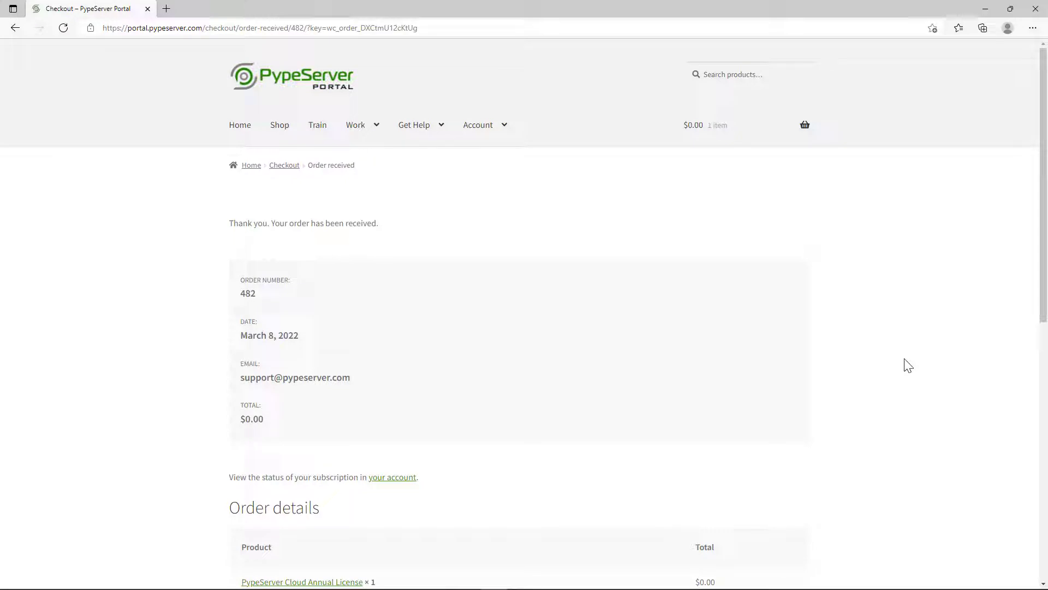
mouse_move(831, 367)
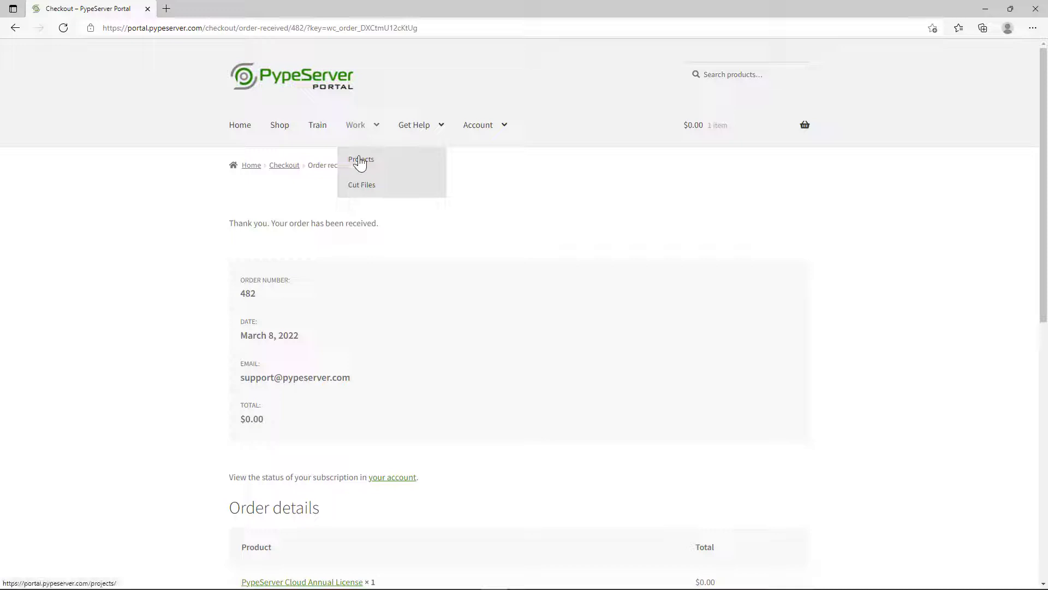
Go to Work > Projects and bring the empty projects table into view.
left_click(361, 159)
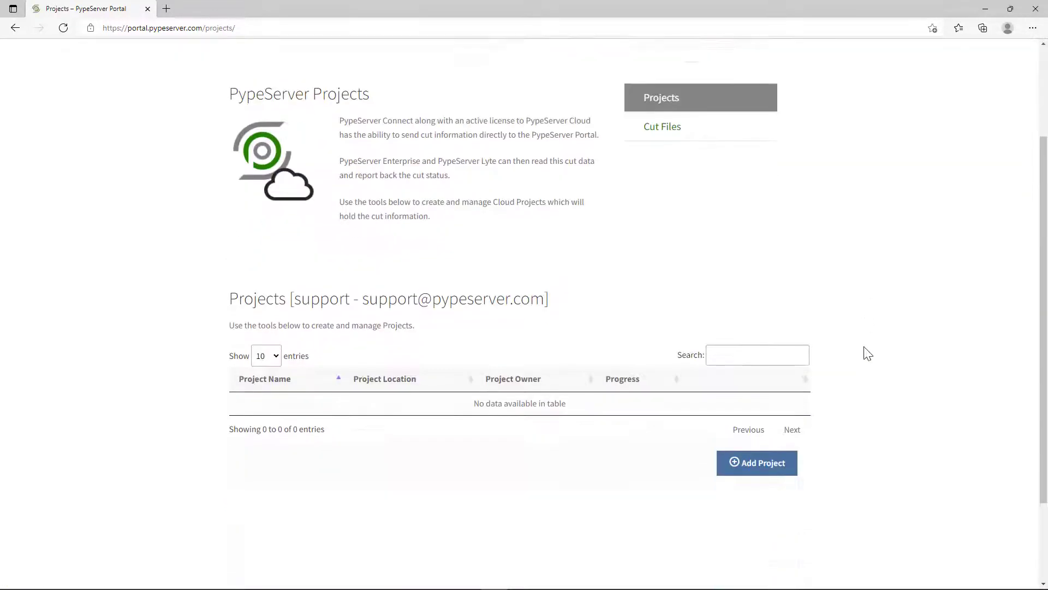
scroll("down", 3)
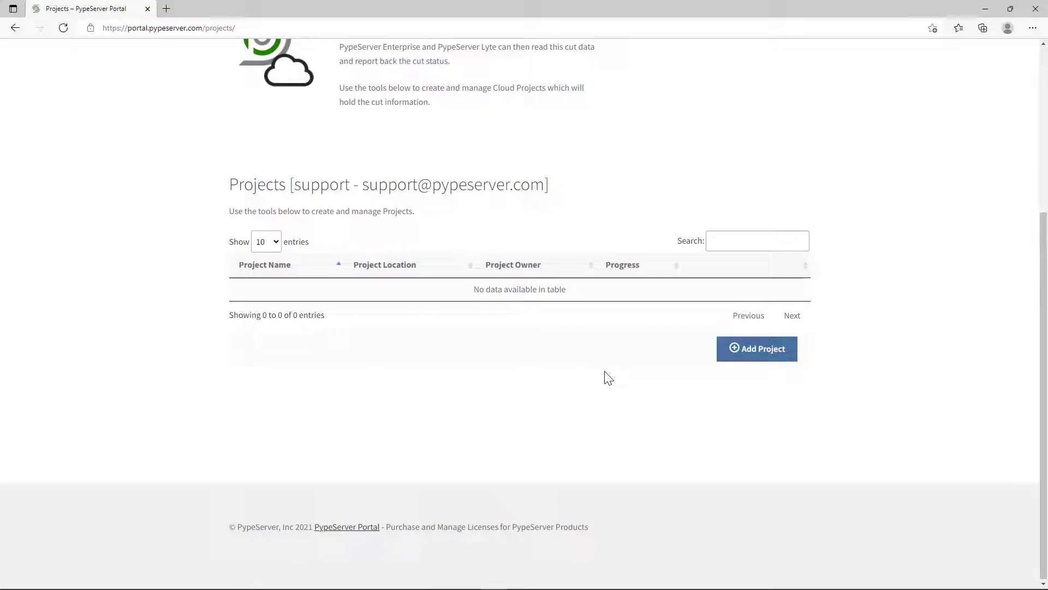
mouse_move(756, 354)
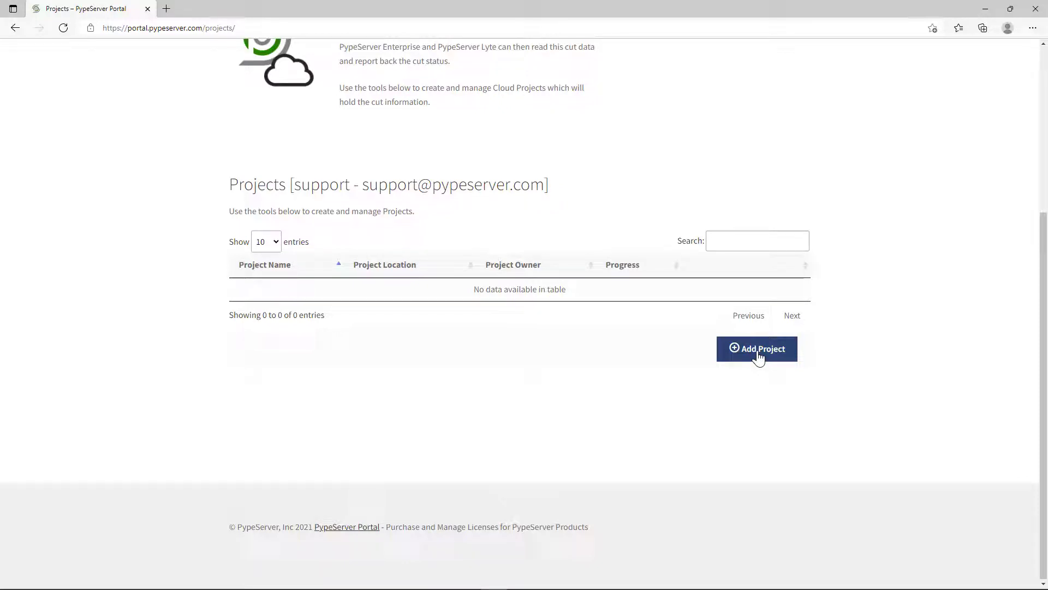
Add a project named 'My Test Project' with location 'My Location' and save it.
left_click(756, 348)
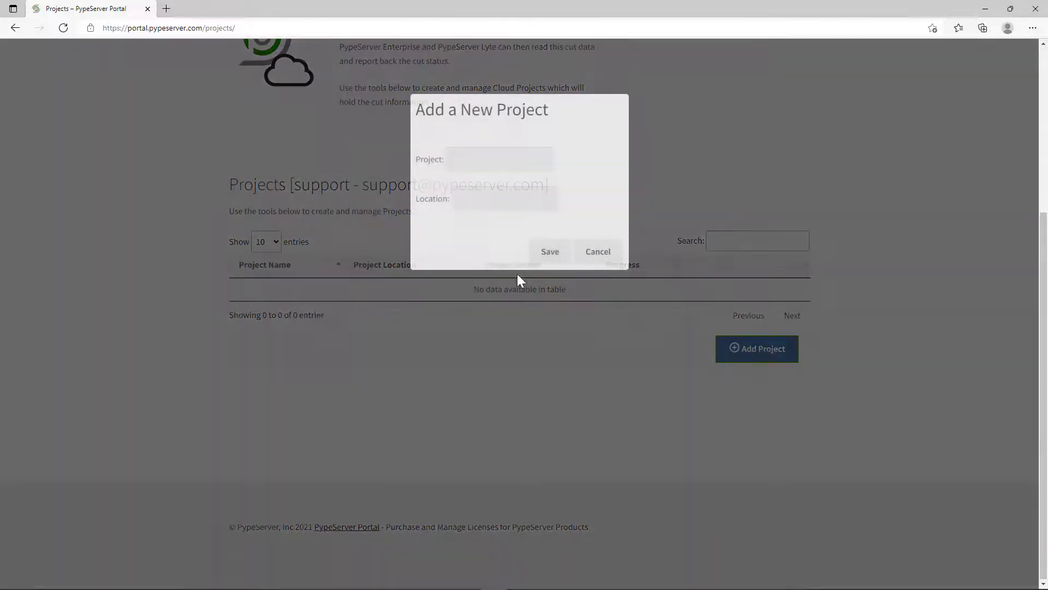
type("My")
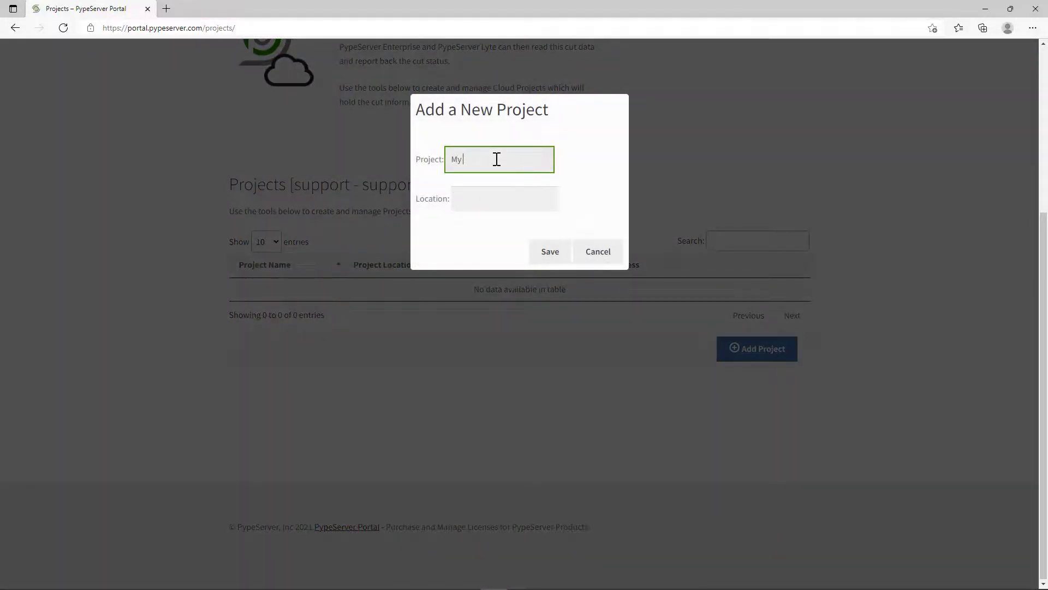
type("Test Project")
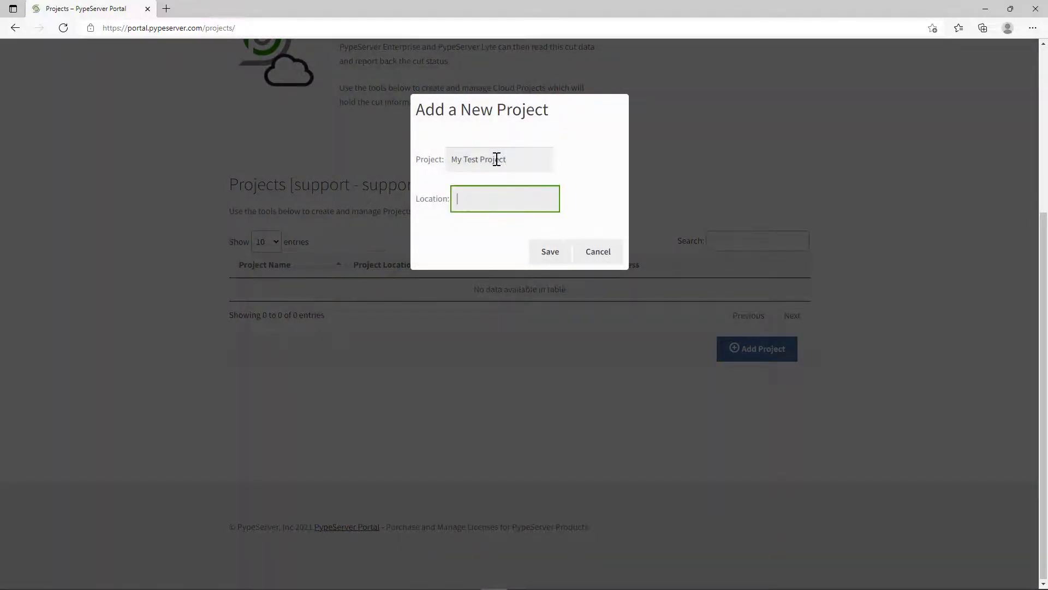
type("My Locat")
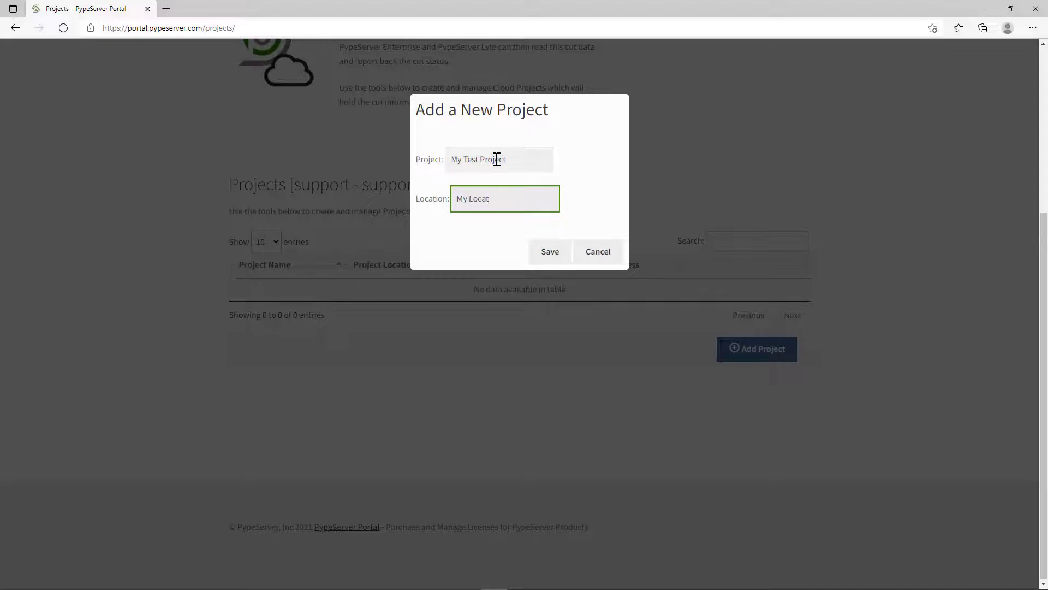
left_click(550, 251)
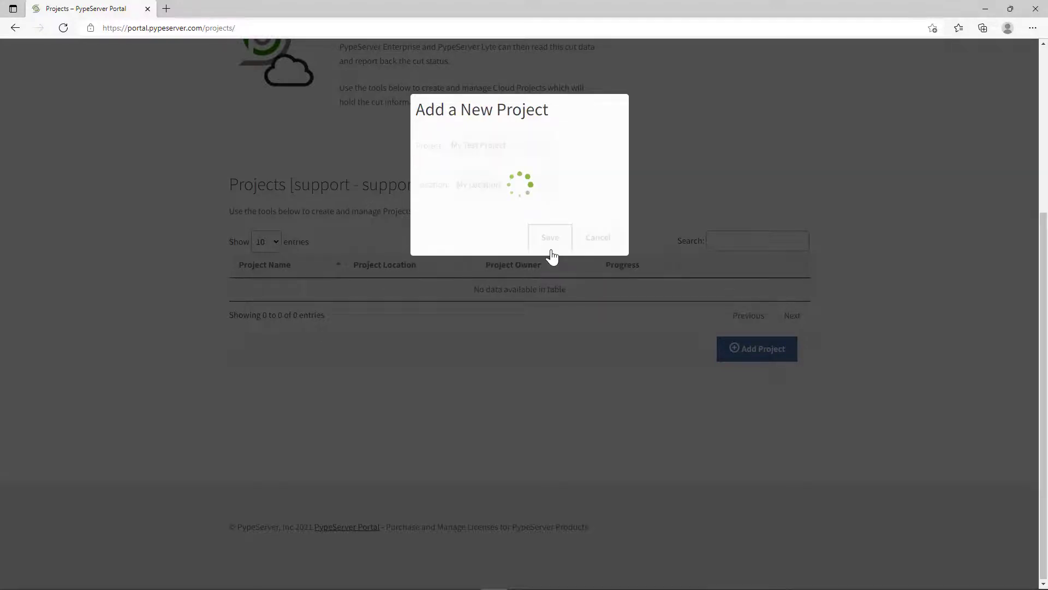
left_click(549, 237)
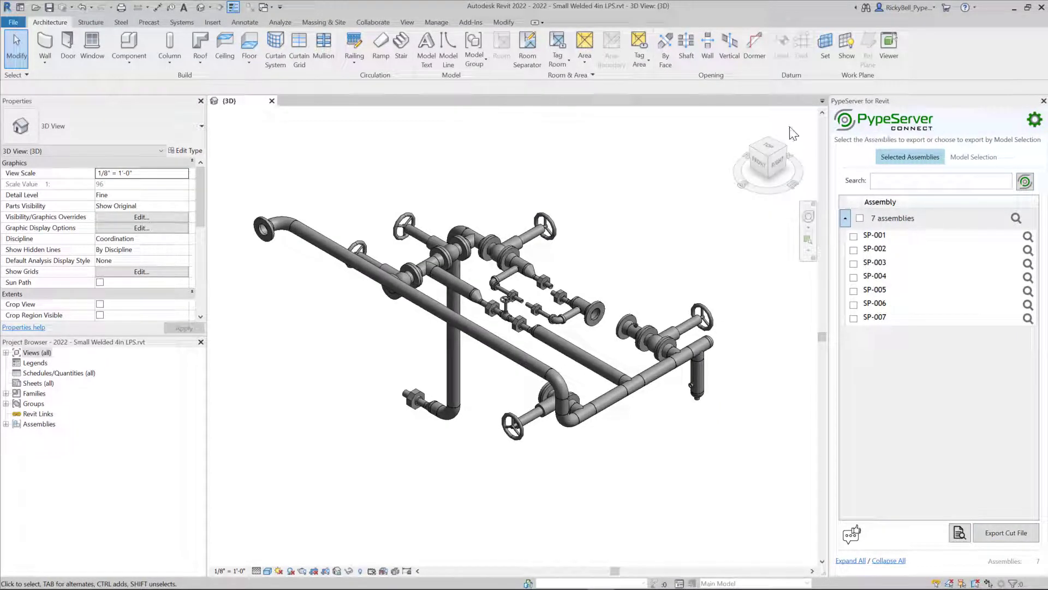
mouse_move(1035, 119)
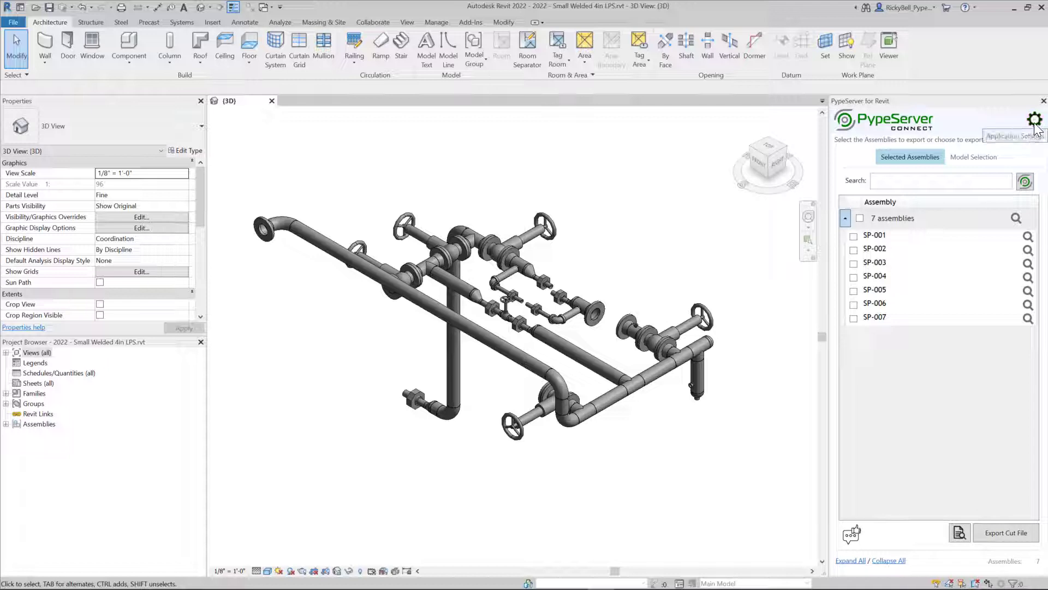
Log the PypeServer Connect add-in in to PypeServer Cloud via its Advanced settings and confirm with OK.
left_click(1034, 120)
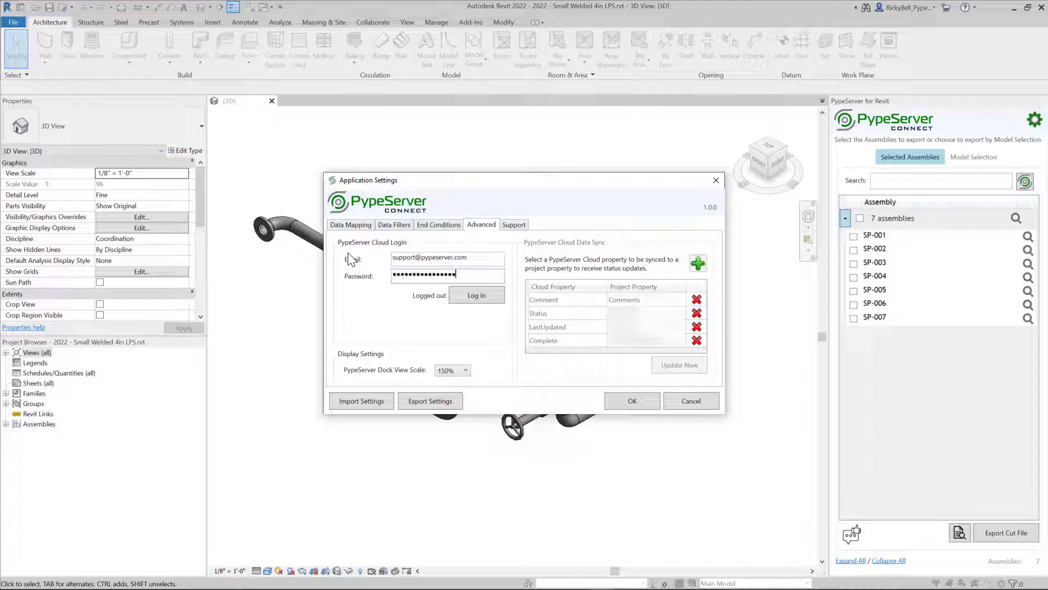
left_click(476, 295)
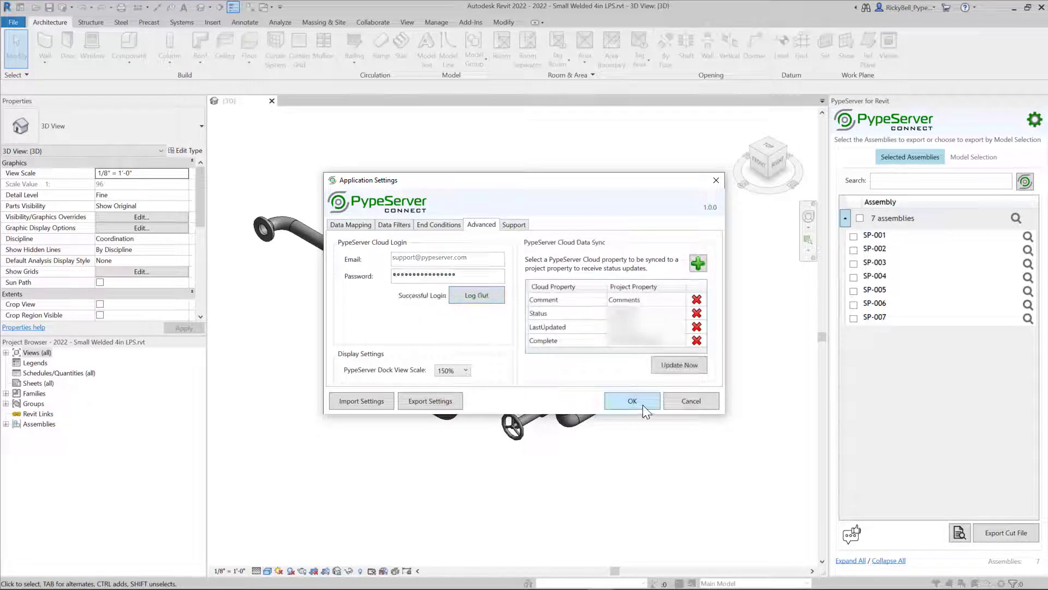
left_click(631, 400)
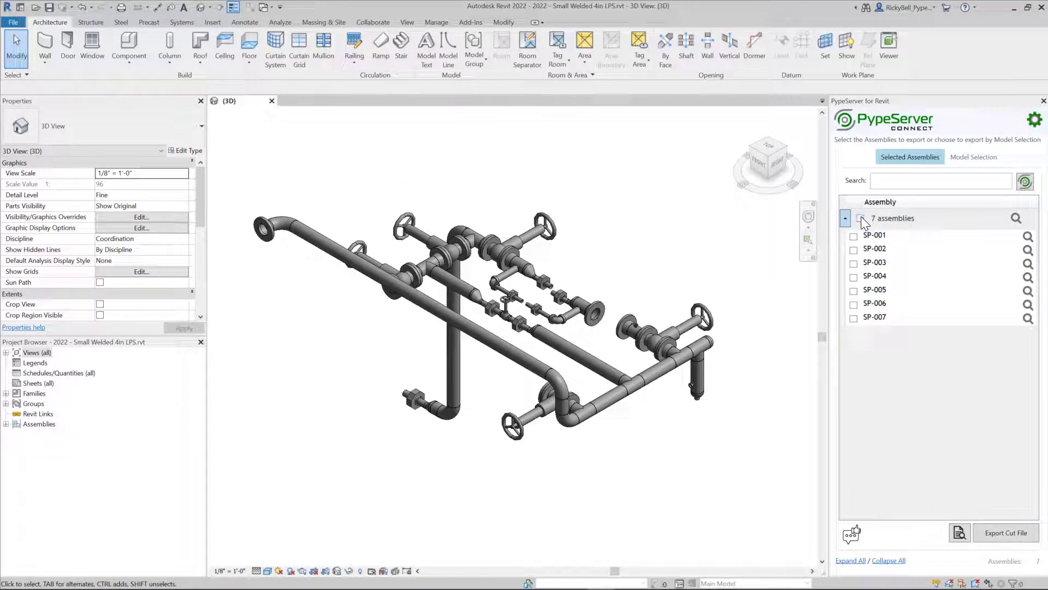
Export assemblies SP-001 to SP-007 as a cut file to My Test Project (19 parts) and dismiss the success message.
left_click(861, 218)
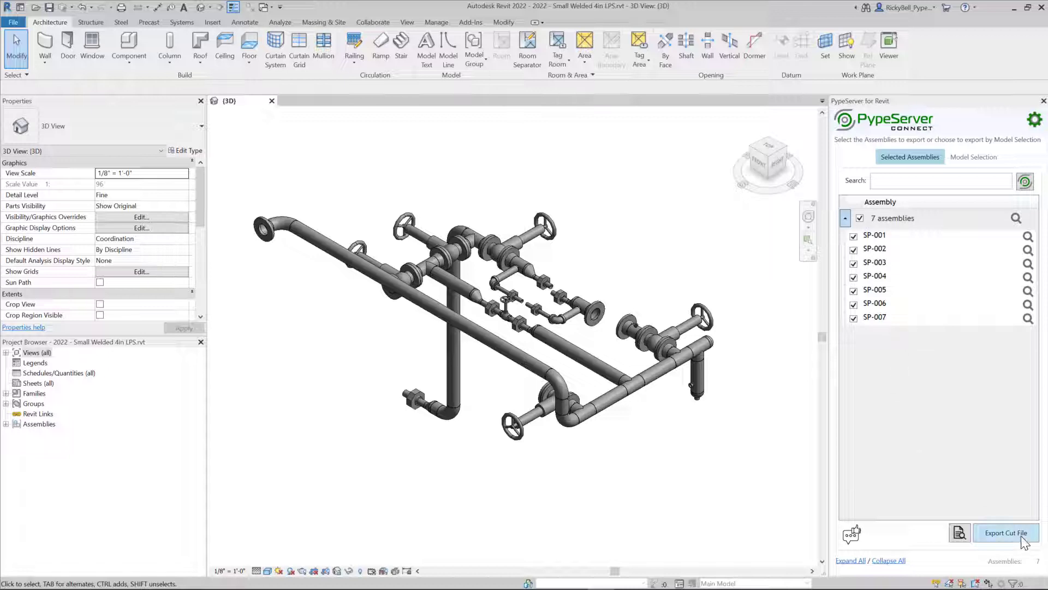
left_click(1004, 532)
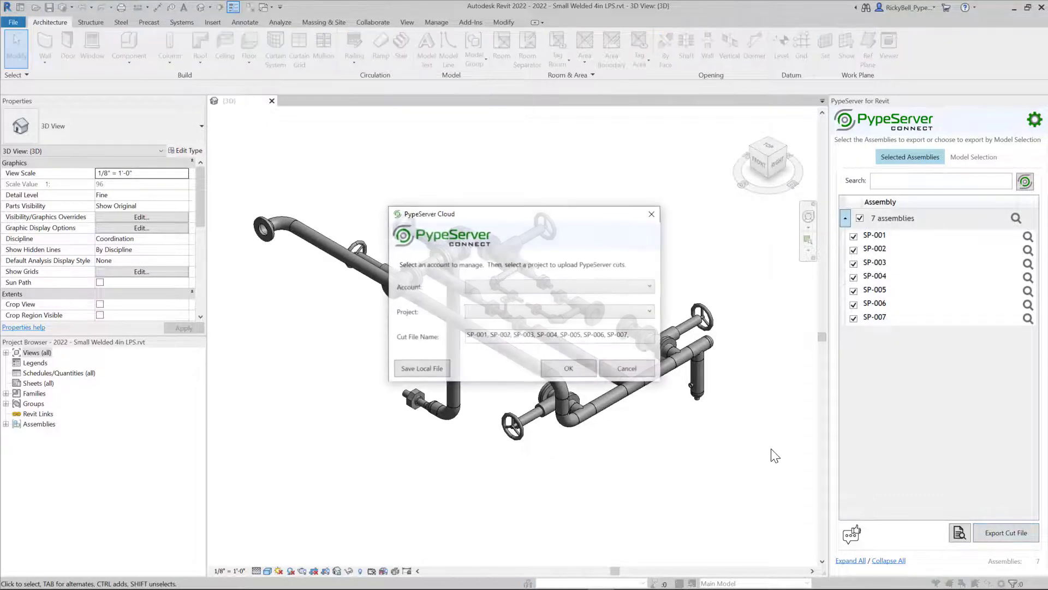
left_click(647, 286)
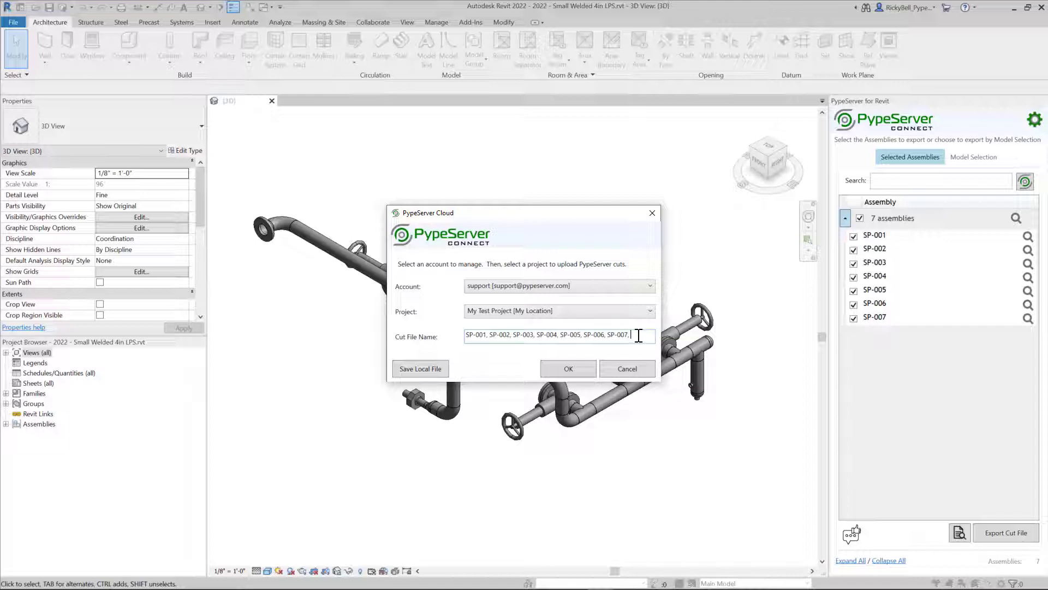
key("Backspace")
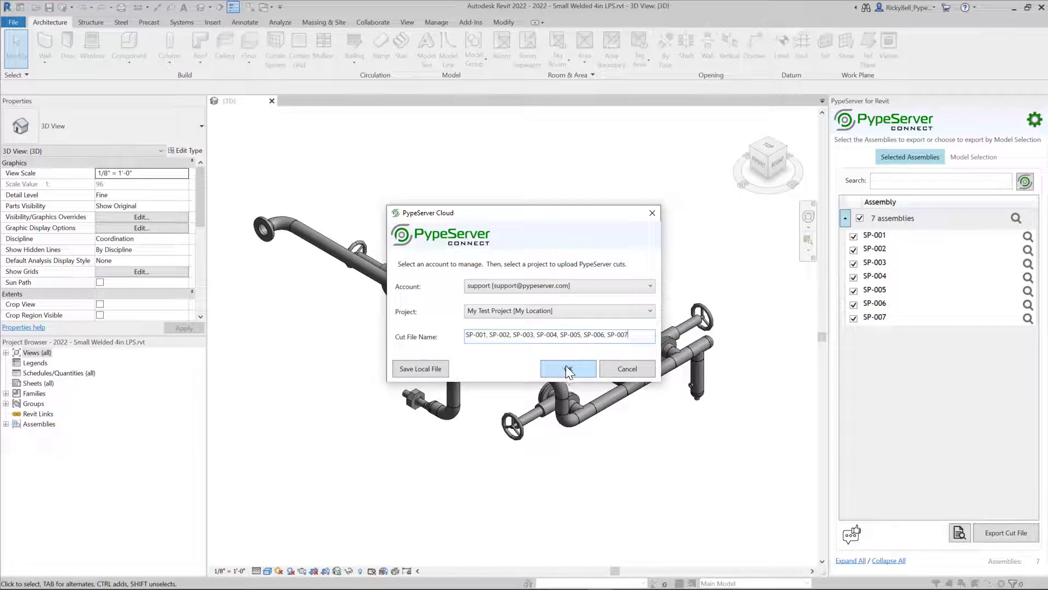
left_click(566, 368)
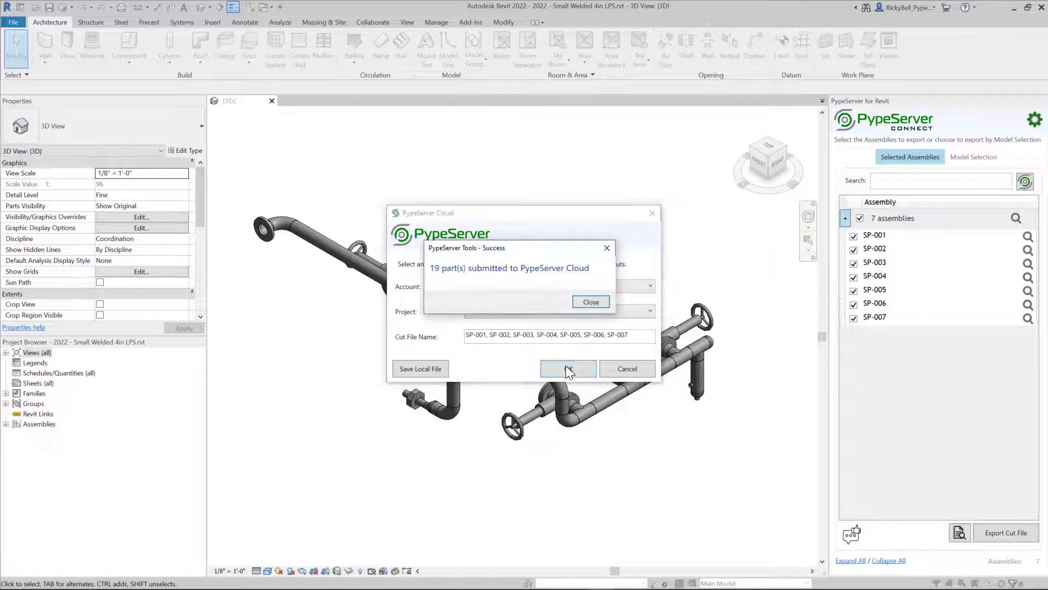
left_click(590, 301)
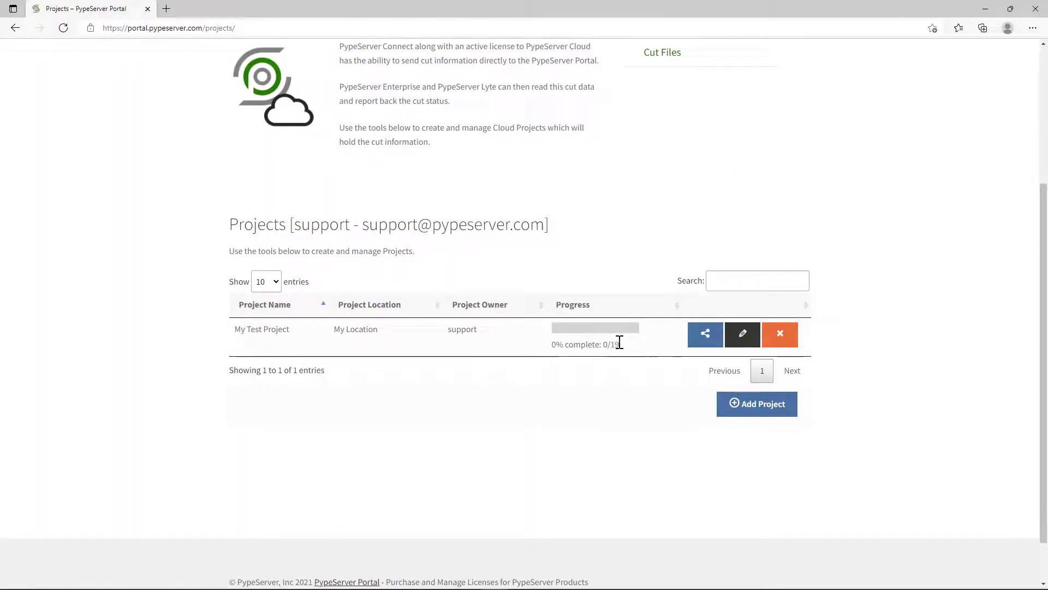
Show the Cut Files list with the SP-001 to SP-007 file under My Test Project at 0/19 complete.
scroll("up", 3)
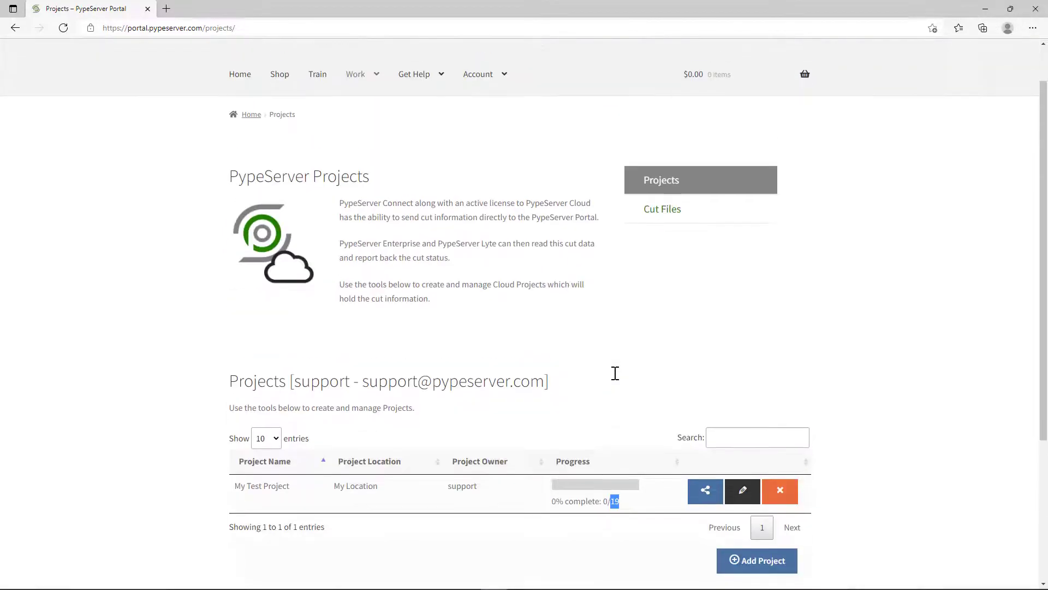
left_click(662, 209)
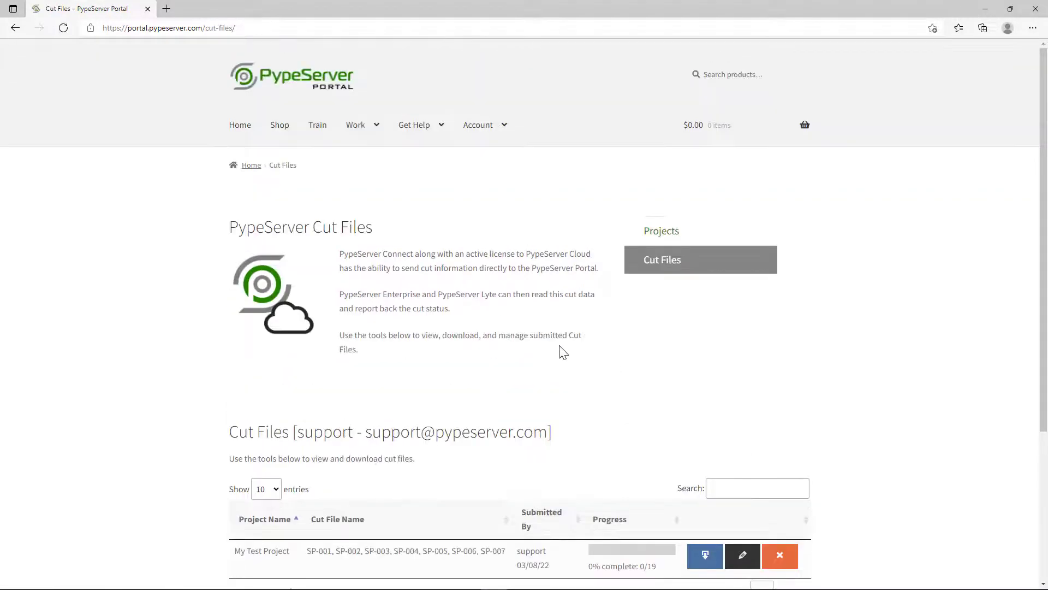
scroll("down", 3)
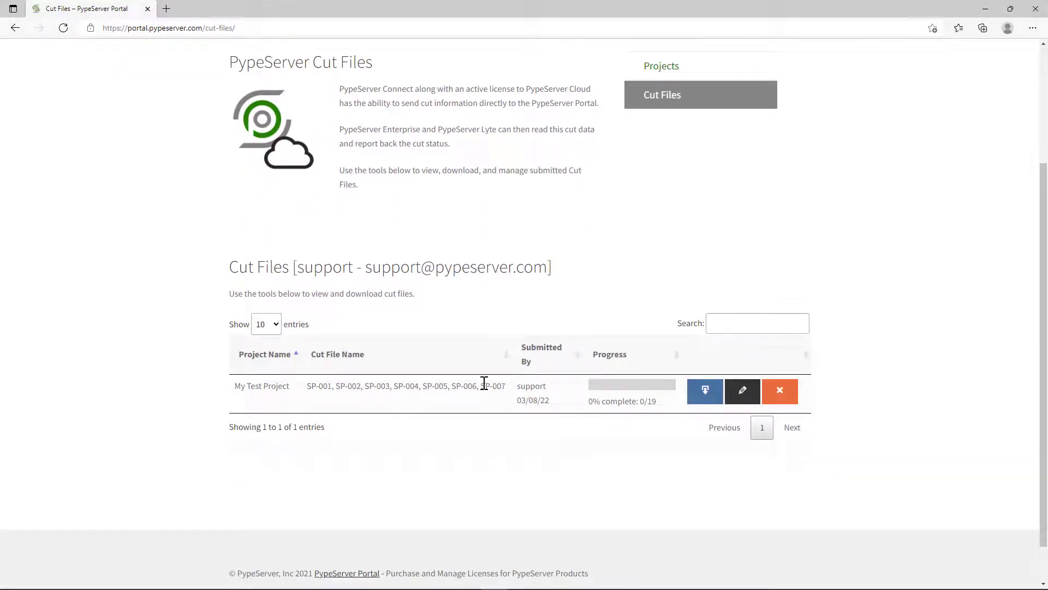
mouse_move(635, 460)
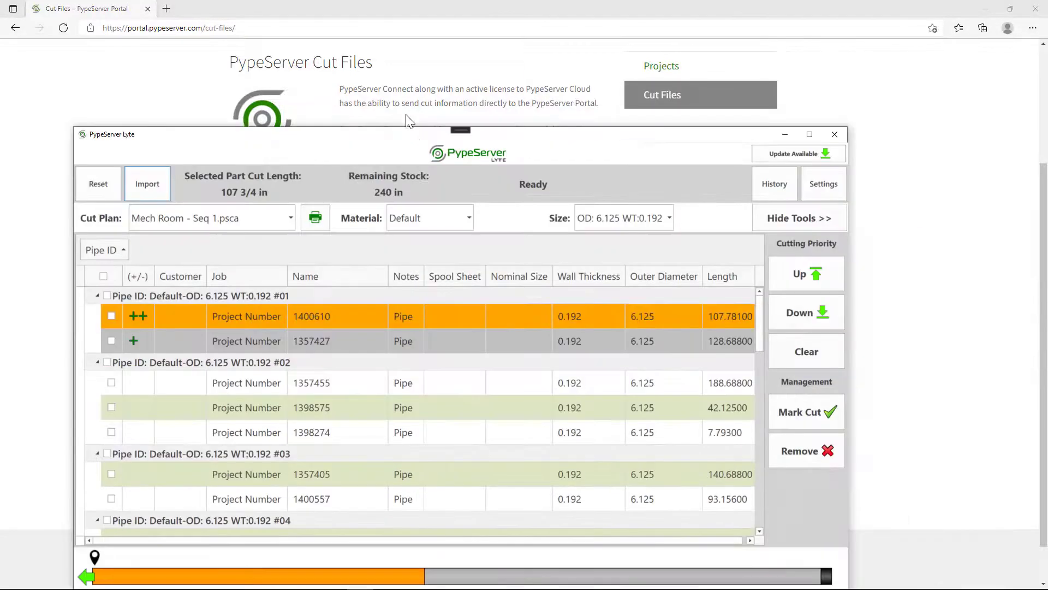
Maximize Lyte and import the SP-001 to SP-007 cut file from My Test Project on PypeServer Cloud, staging 19 parts.
left_click(809, 133)
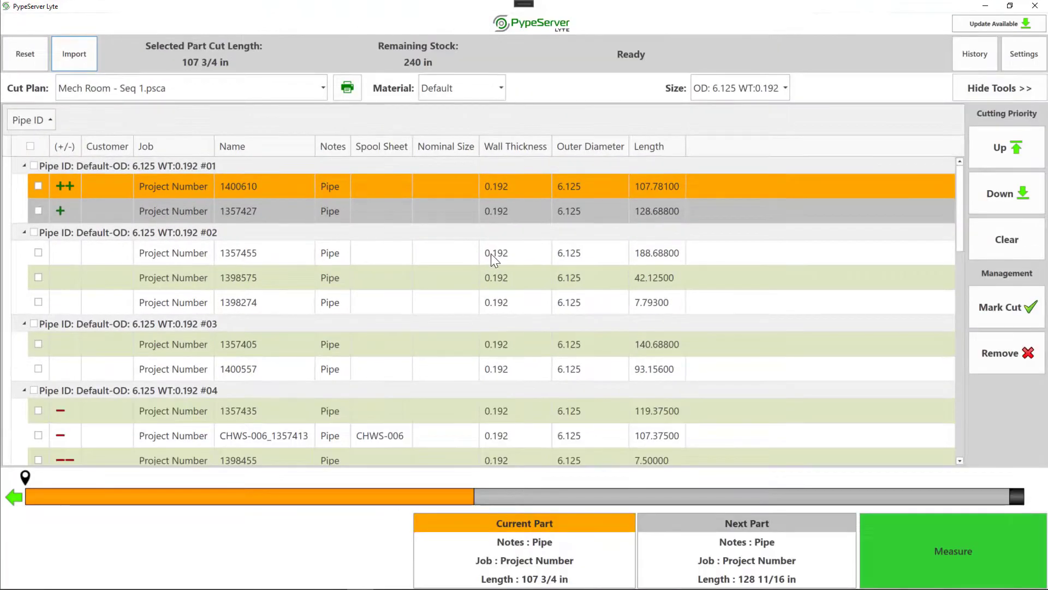
mouse_move(447, 224)
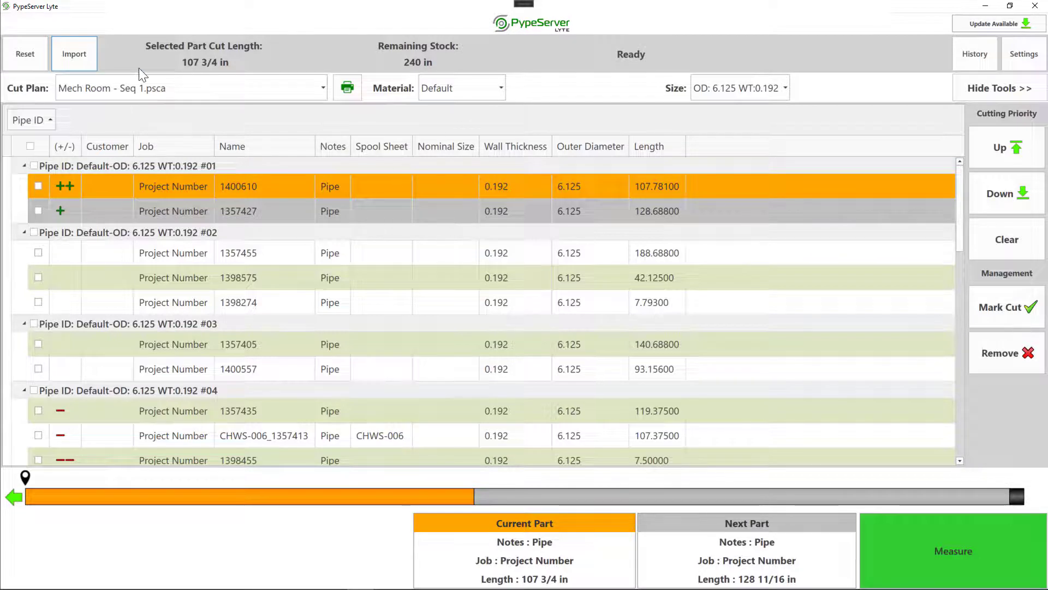
left_click(73, 53)
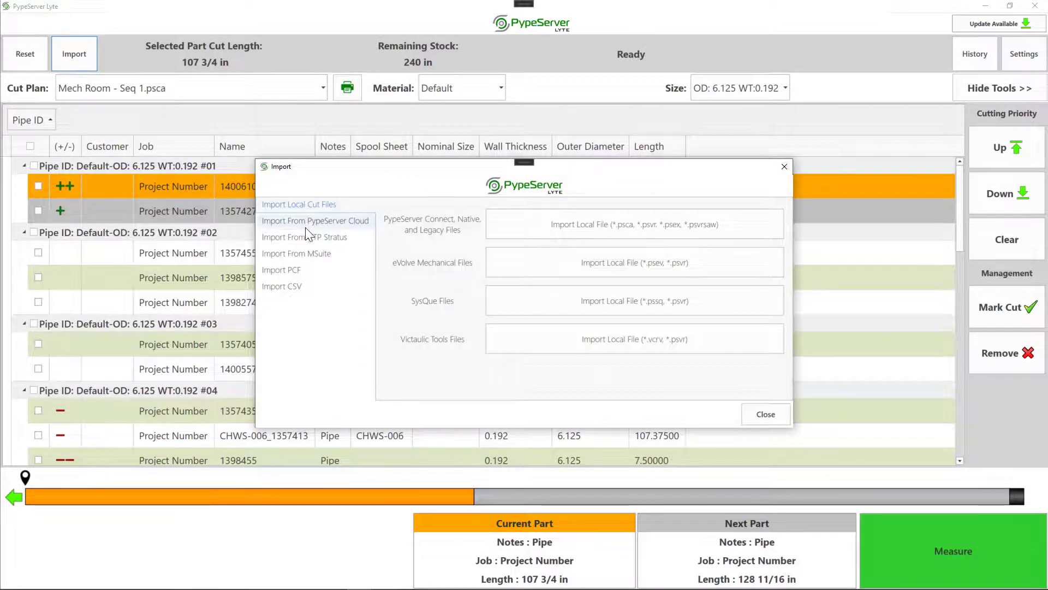
left_click(315, 220)
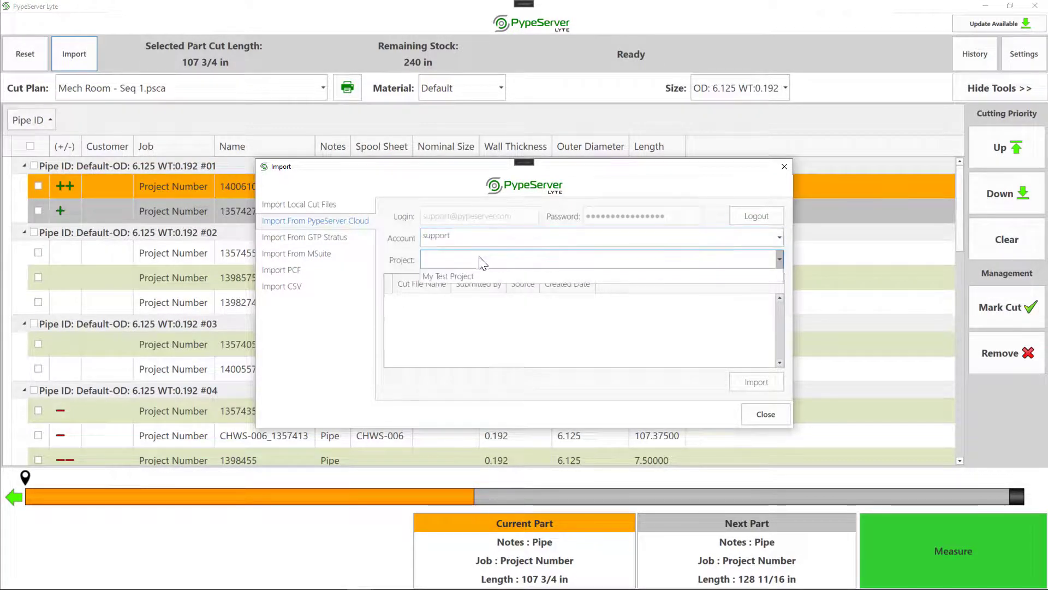
left_click(448, 276)
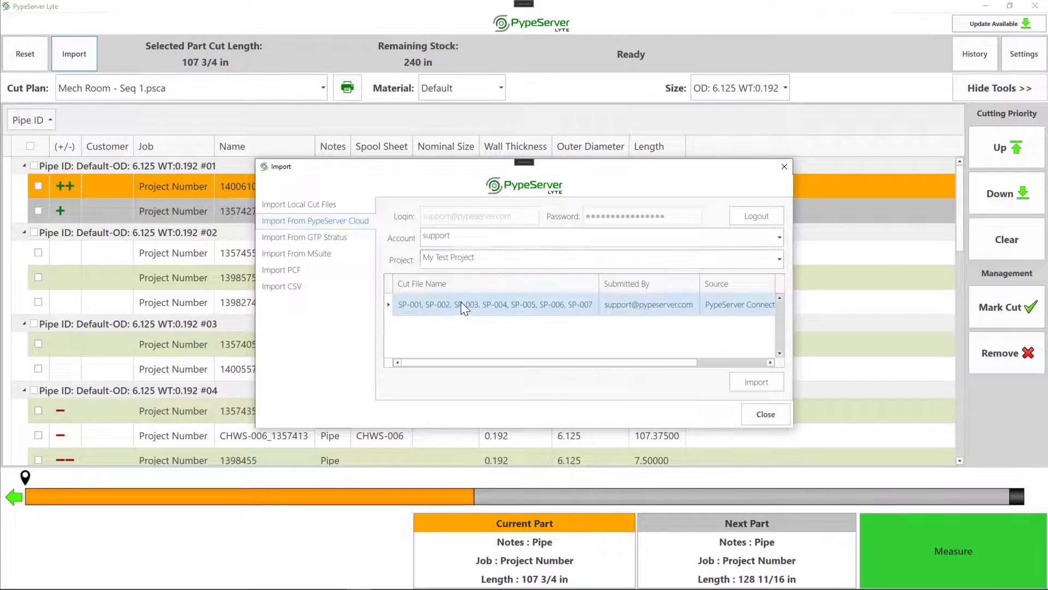
left_click(756, 383)
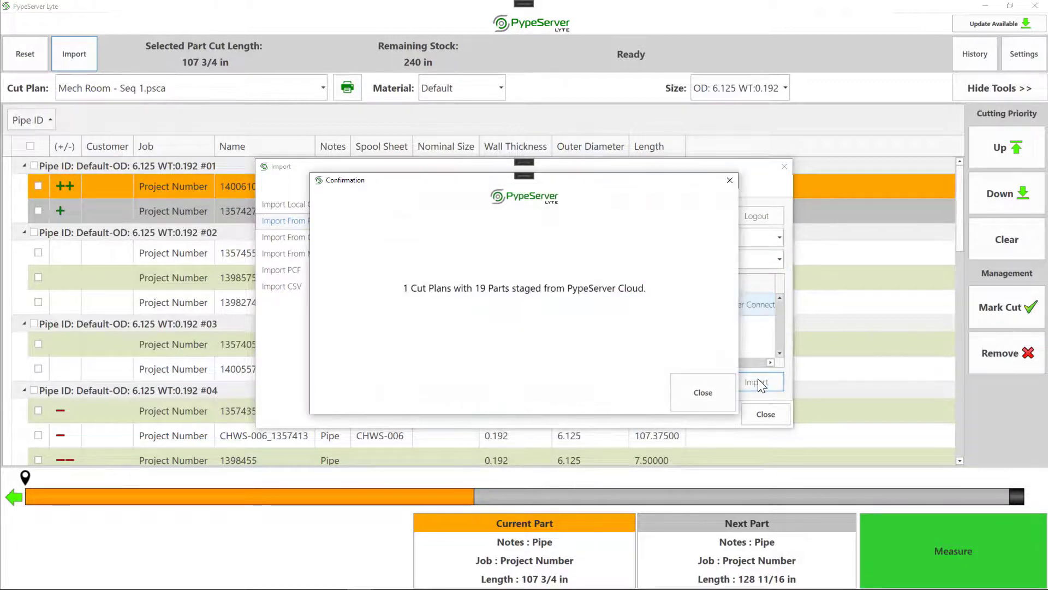
left_click(703, 392)
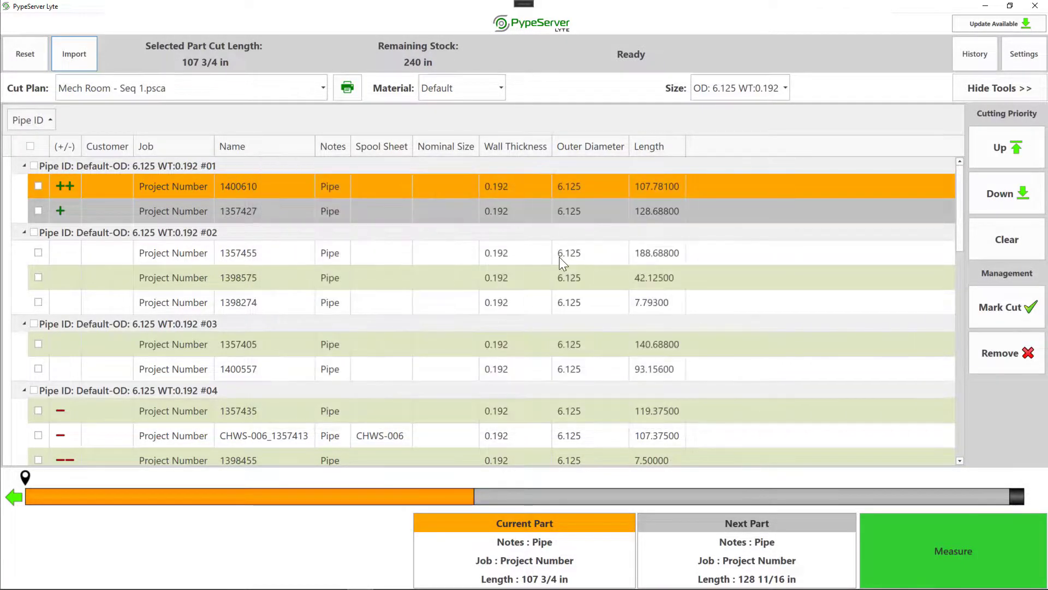
Load the SP-001 to SP-007 cut plan, keep the 4.5 OD / 0.25 wall size, and leave Settings unchanged.
left_click(323, 87)
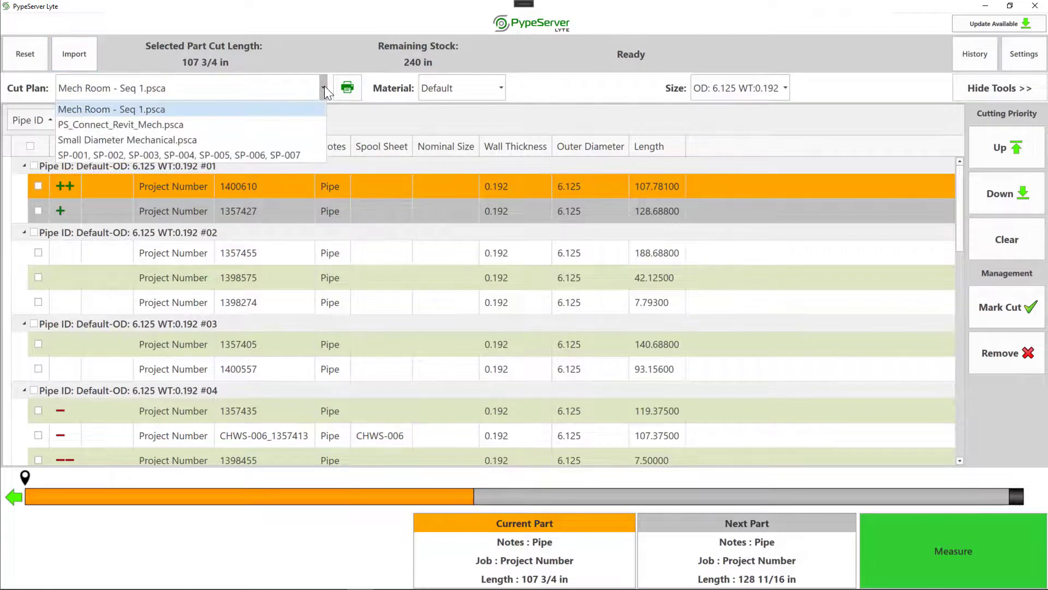
left_click(179, 154)
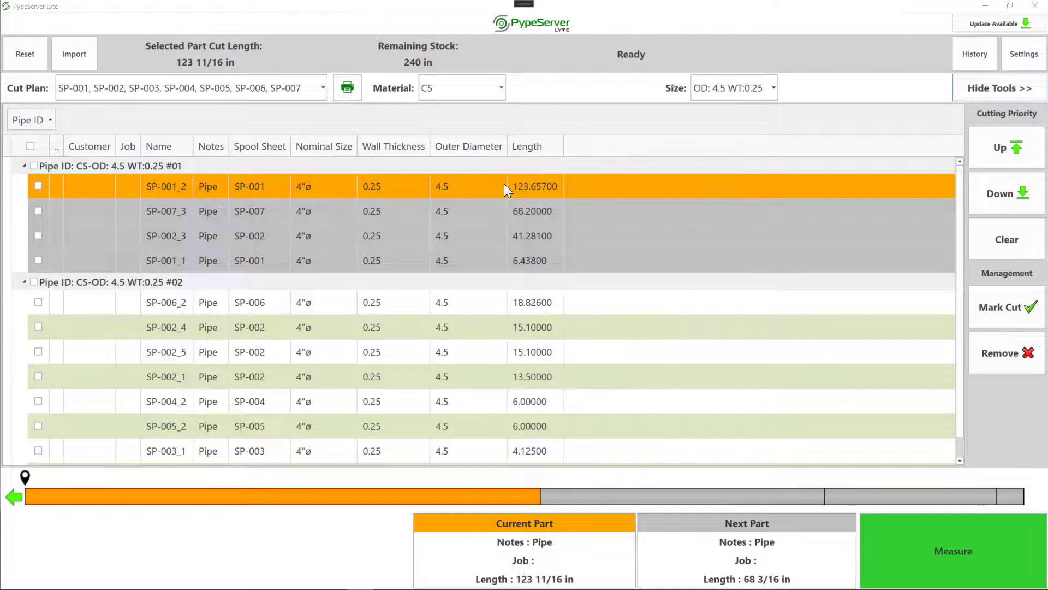
left_click(773, 88)
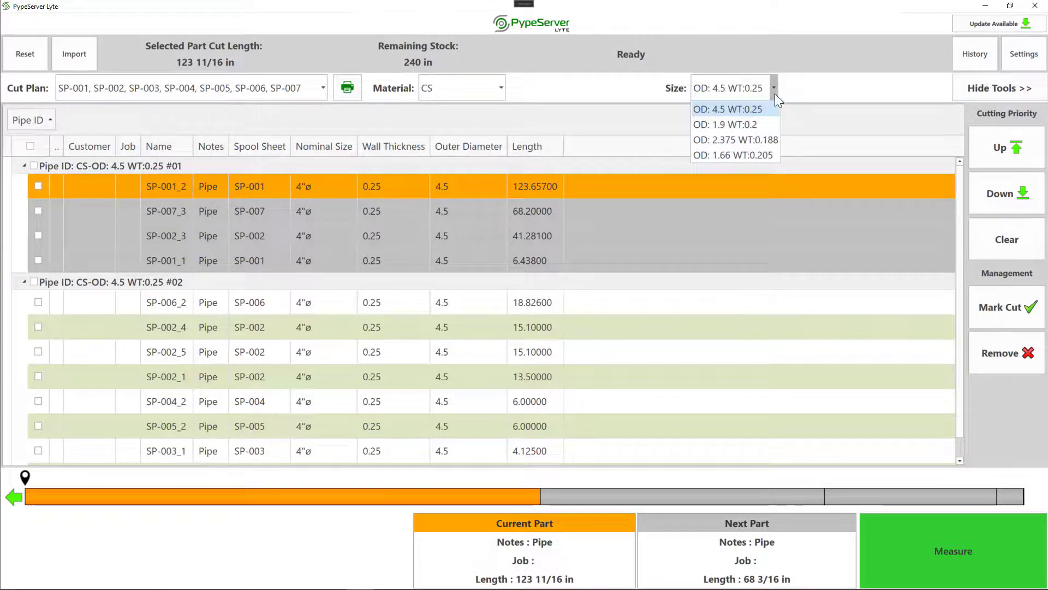
left_click(1023, 54)
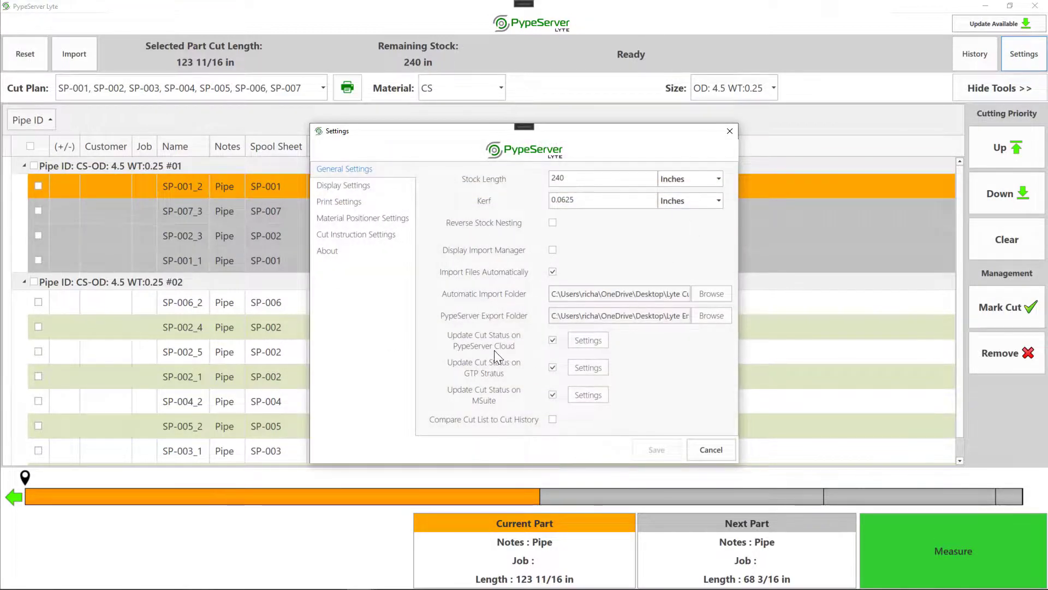
mouse_move(710, 448)
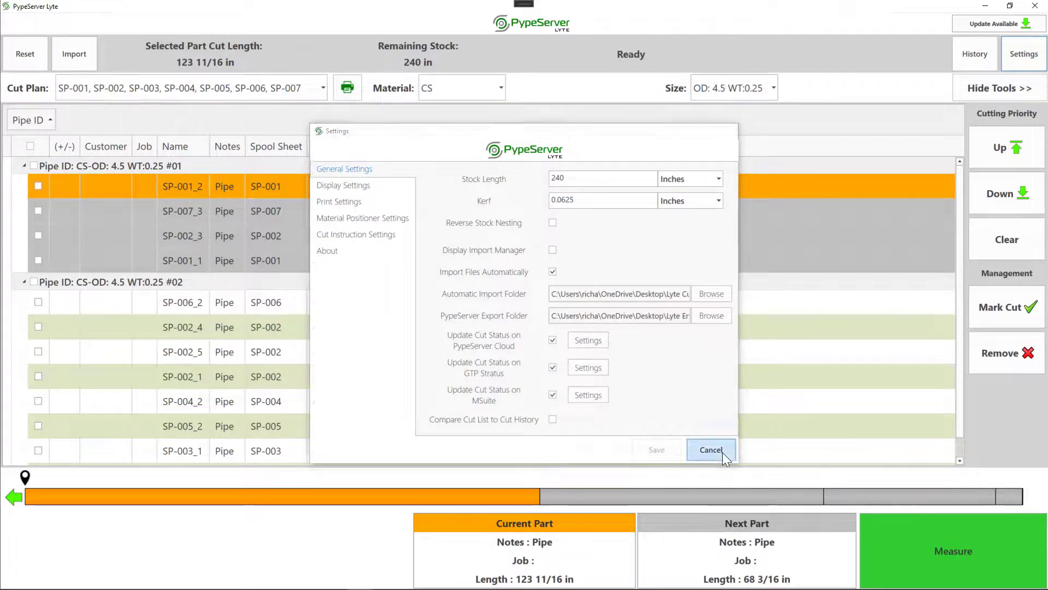
left_click(710, 449)
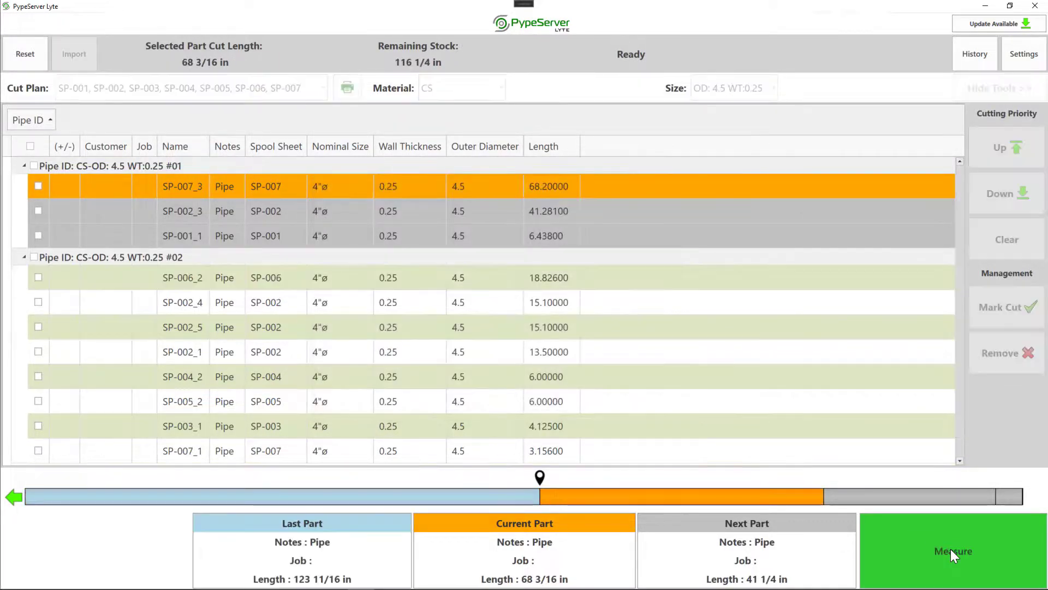
Measure and cut the 68 3/16 in part and the 41 1/4 in part SP-002_3.
left_click(952, 550)
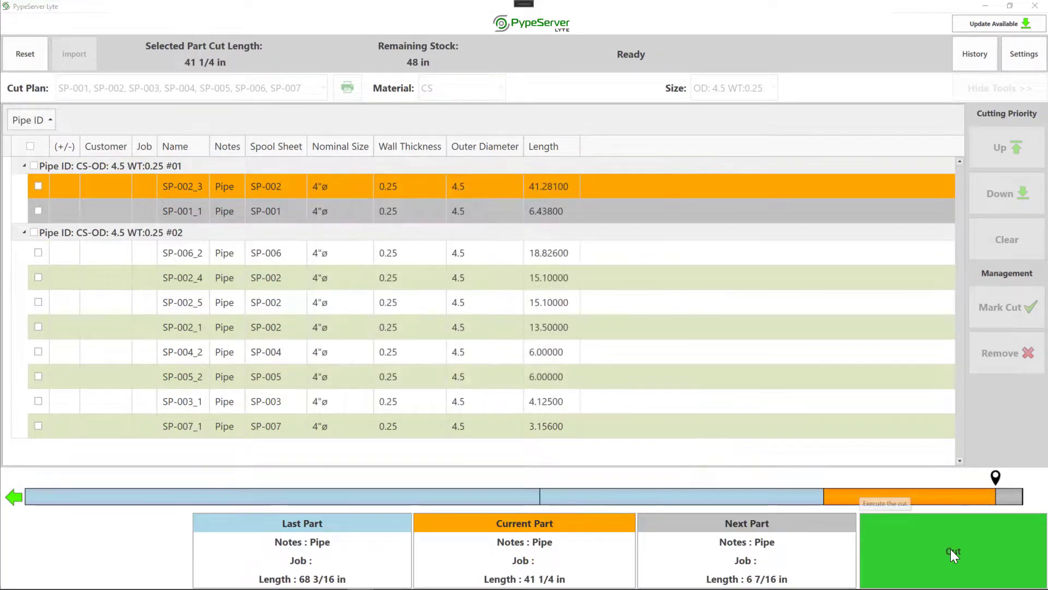
left_click(952, 550)
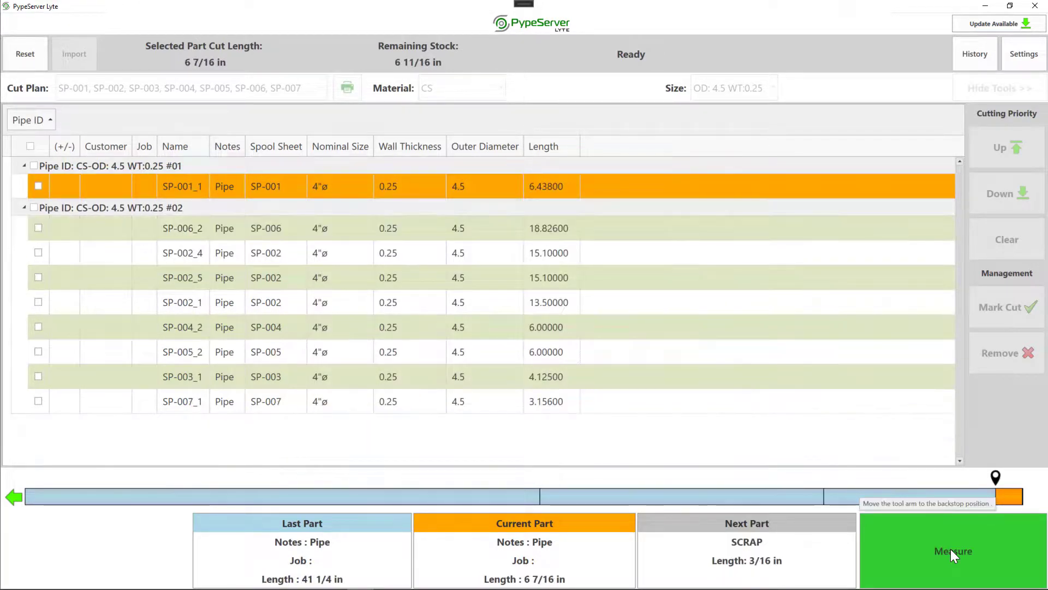